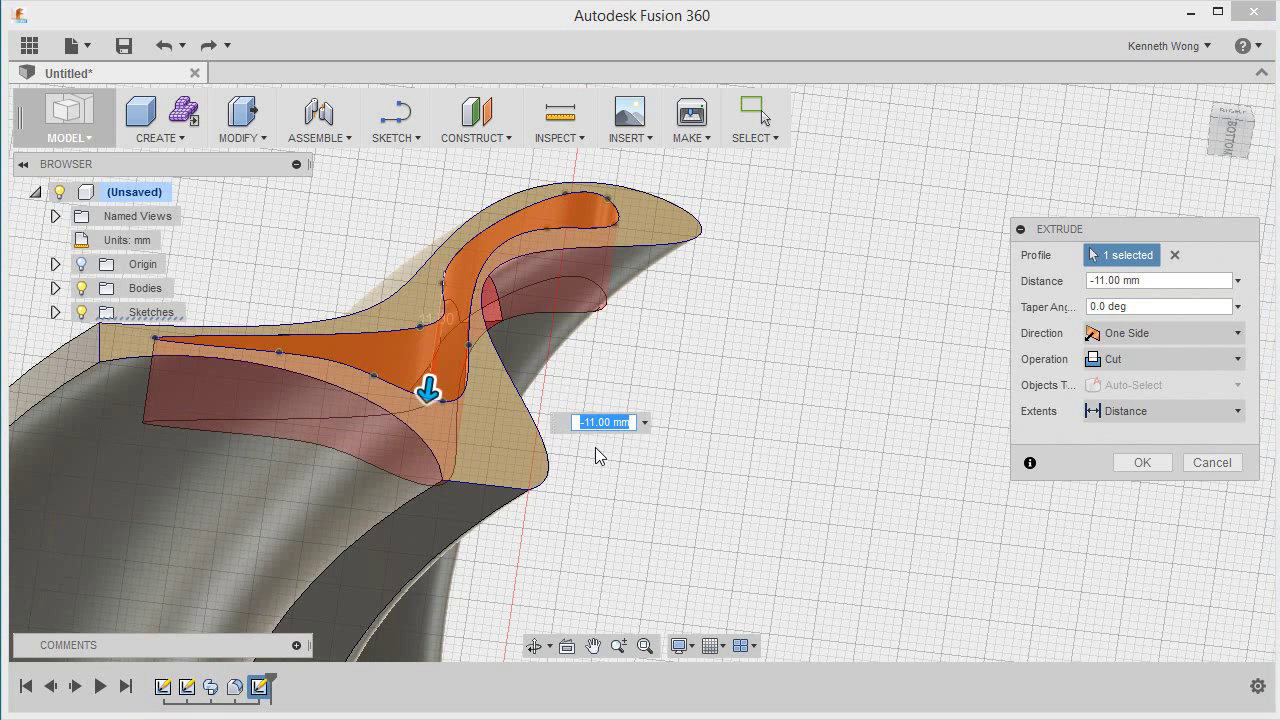
Confirm the extrude cut at -11.00 mm into the curved part
left_click(1160, 280)
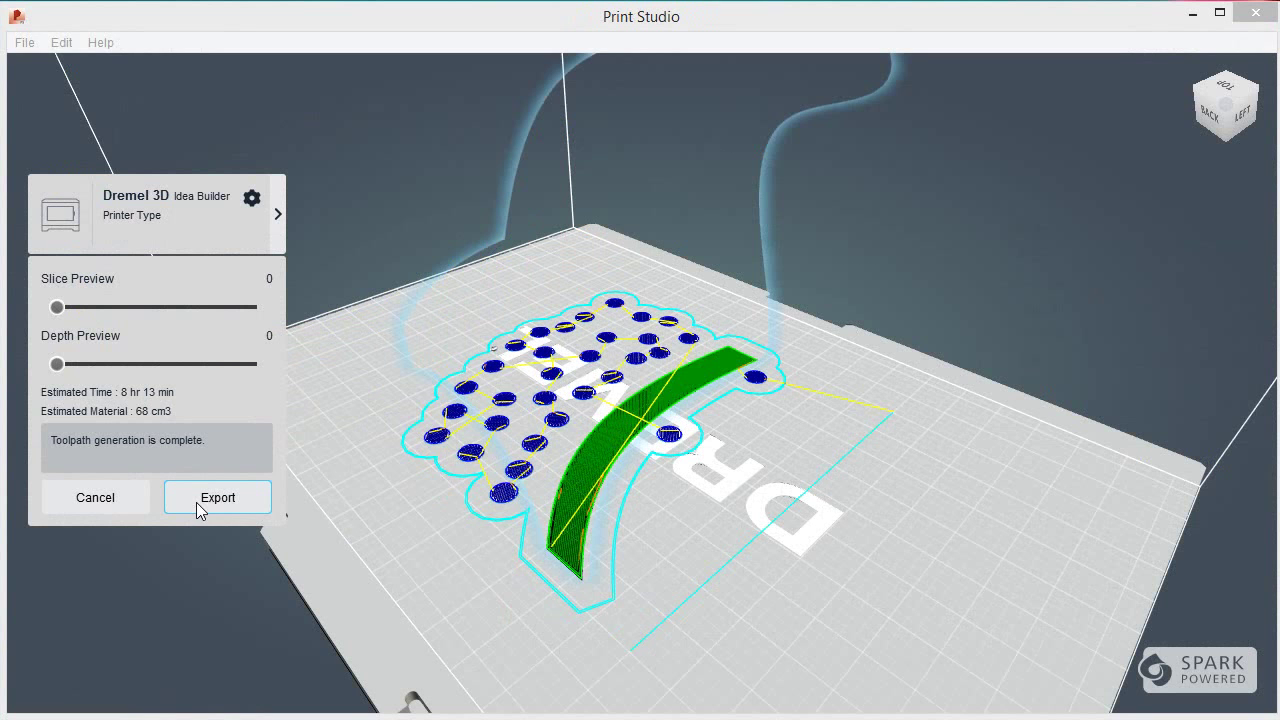
mouse_move(143, 460)
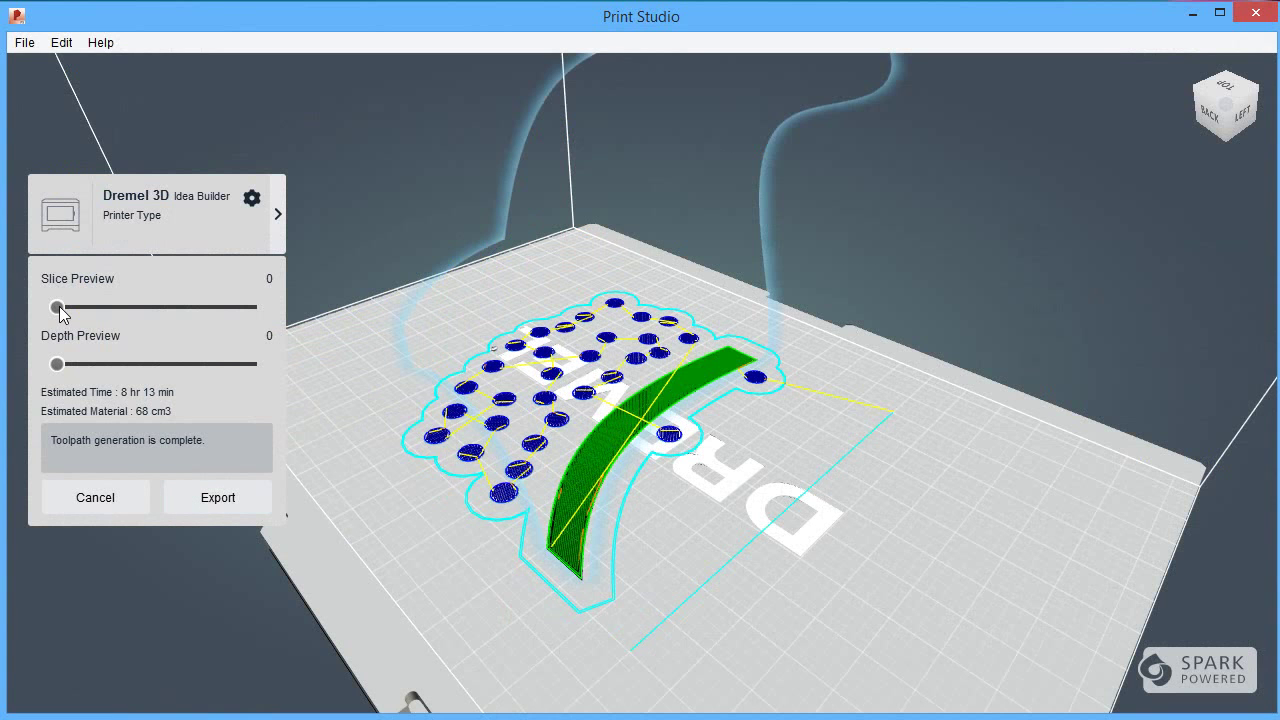
Scrub the slice preview from layer 0 past 300, through support columns to the part's top
left_click_drag(57, 307, 90, 307)
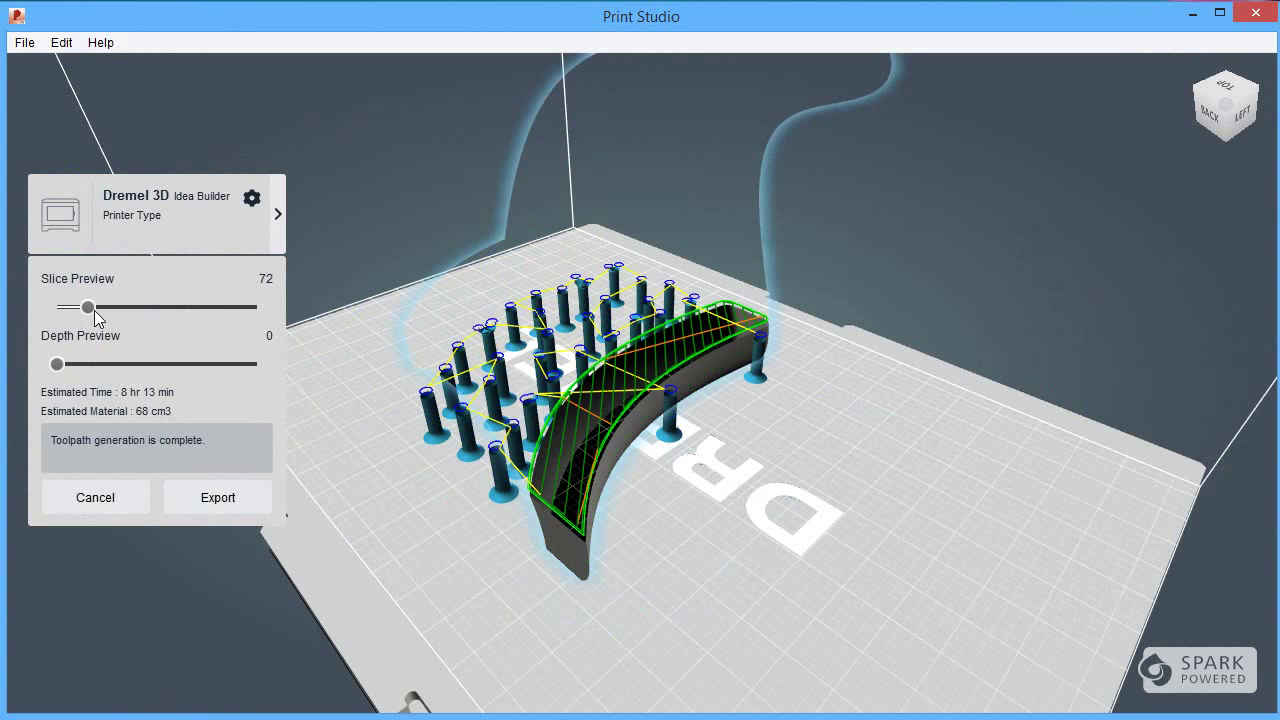
left_click_drag(87, 308, 125, 308)
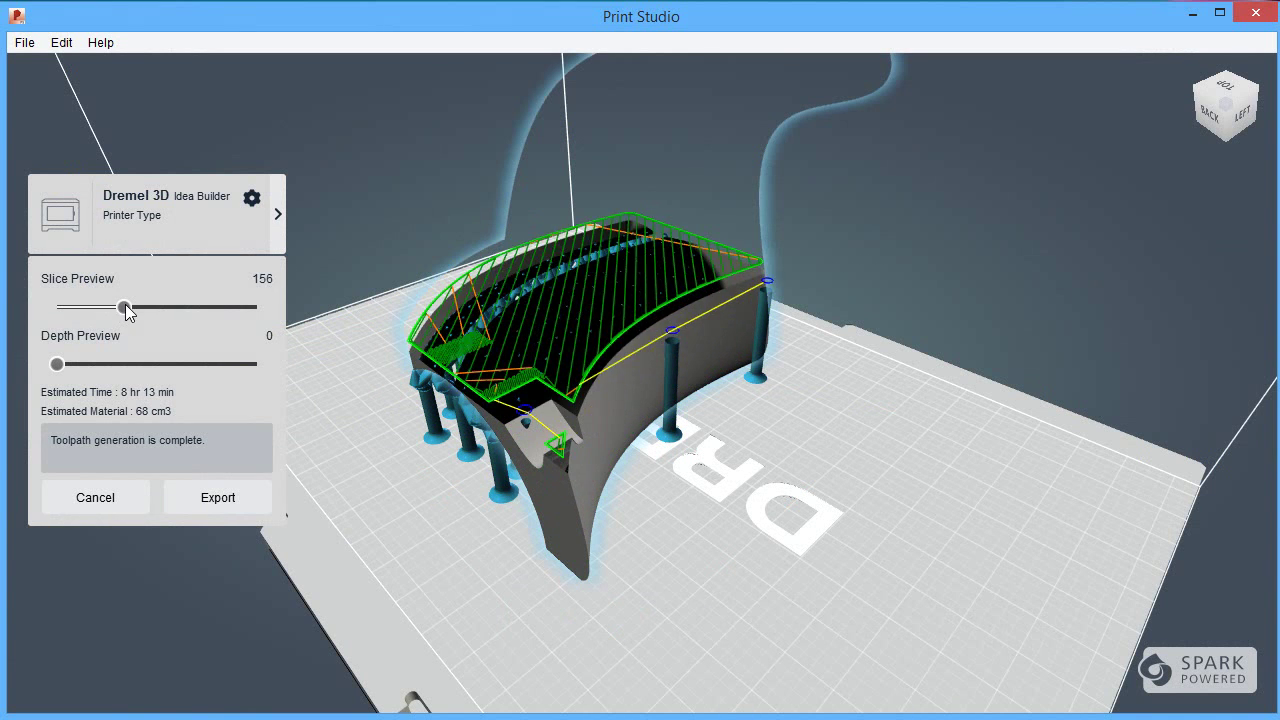
left_click_drag(123, 307, 190, 307)
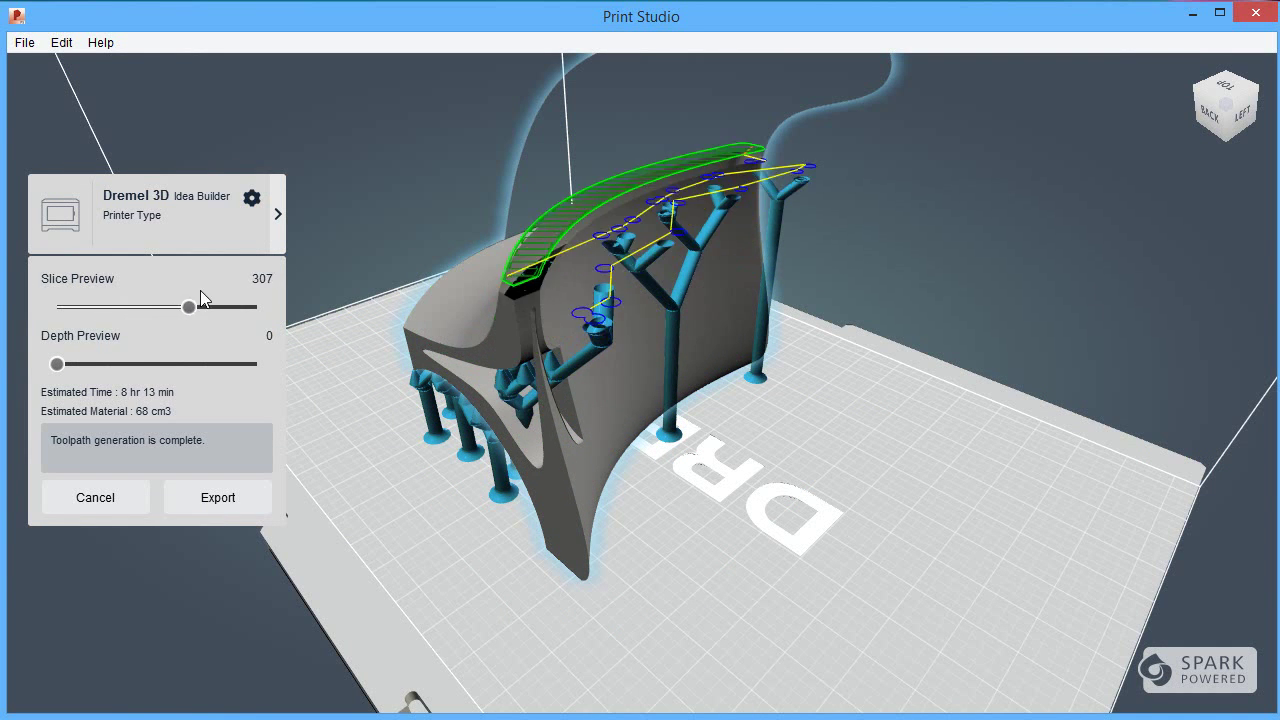
left_click_drag(189, 307, 258, 307)
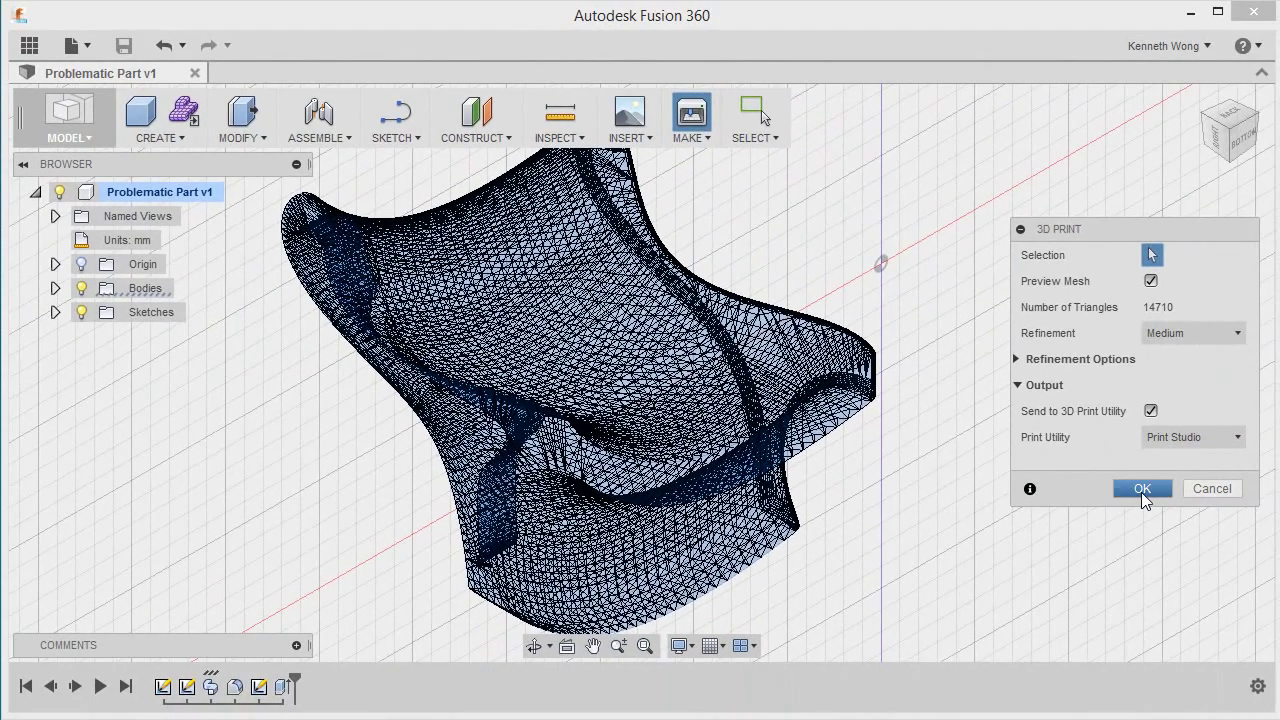
Send the part body to Print Studio through 3D Print with Low mesh refinement
left_click(1142, 488)
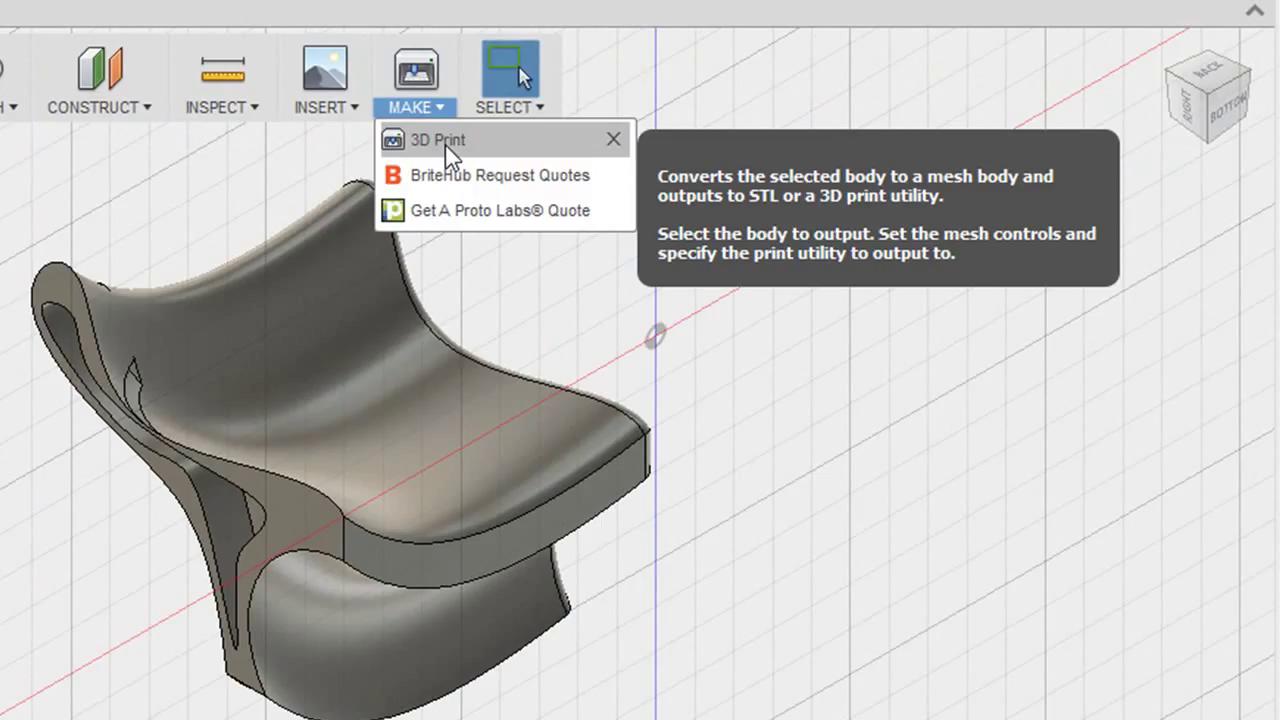
left_click(452, 139)
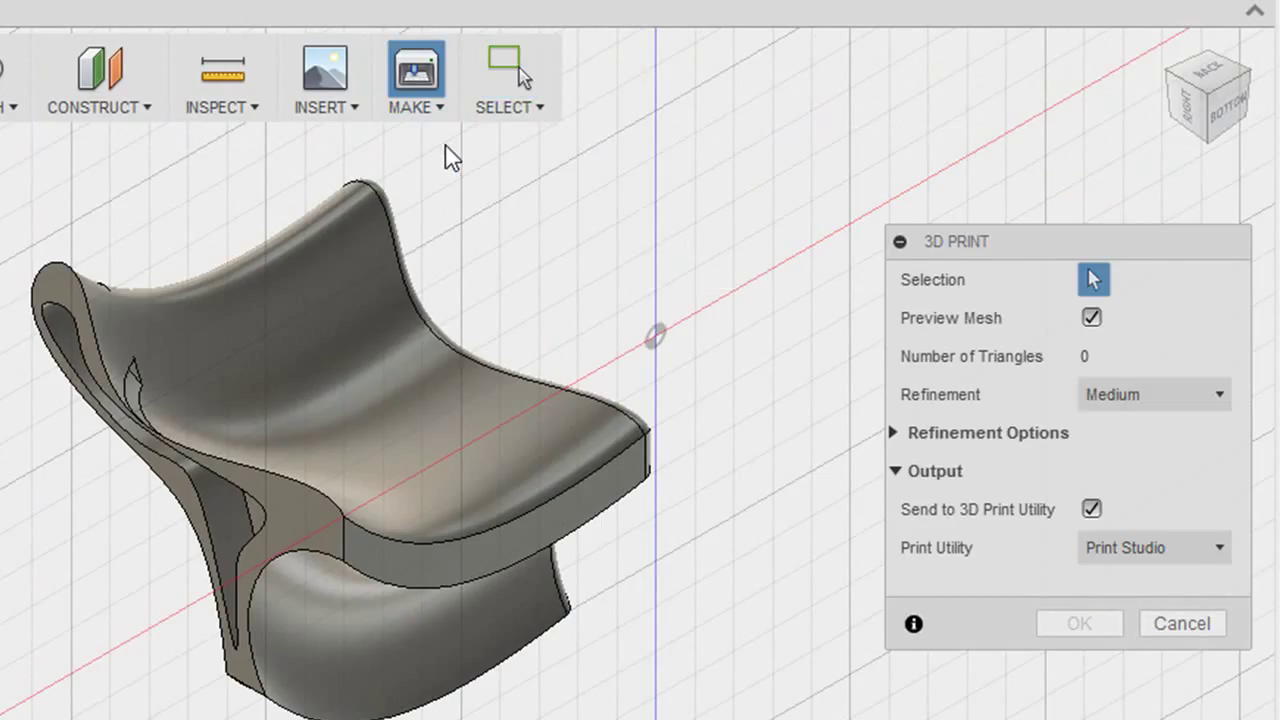
mouse_move(1104, 420)
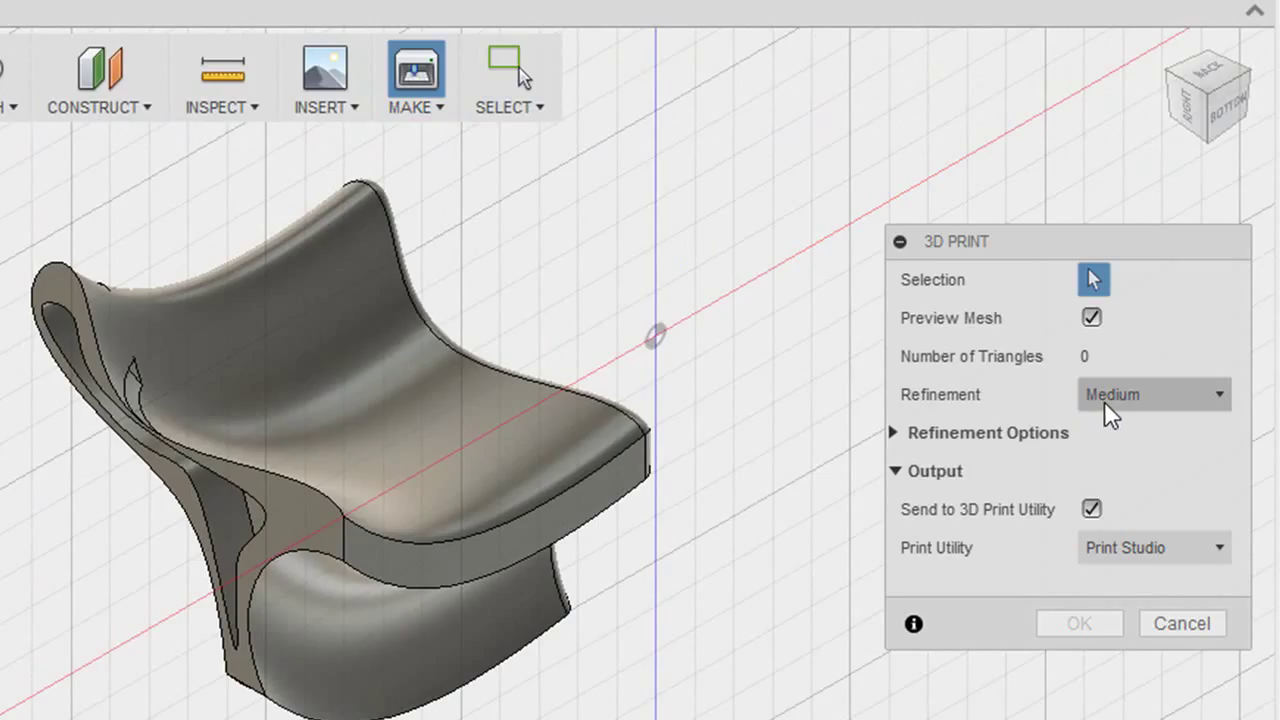
left_click(1153, 394)
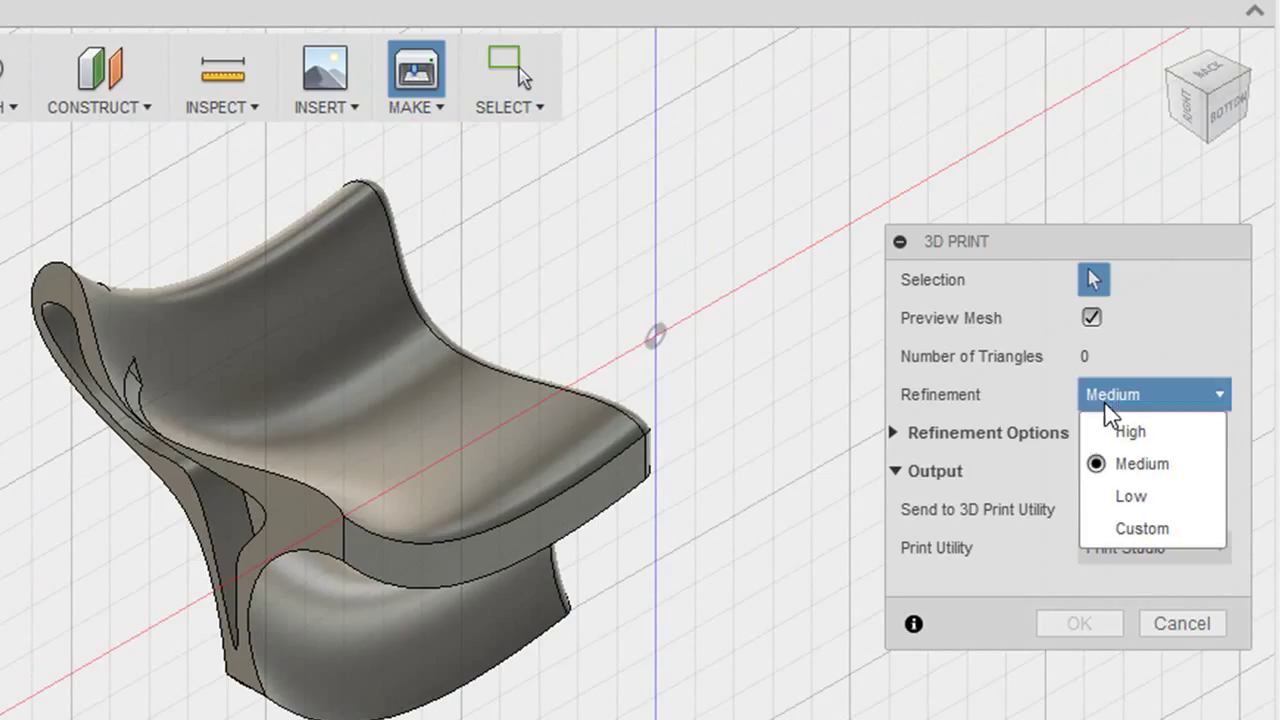
left_click(1130, 496)
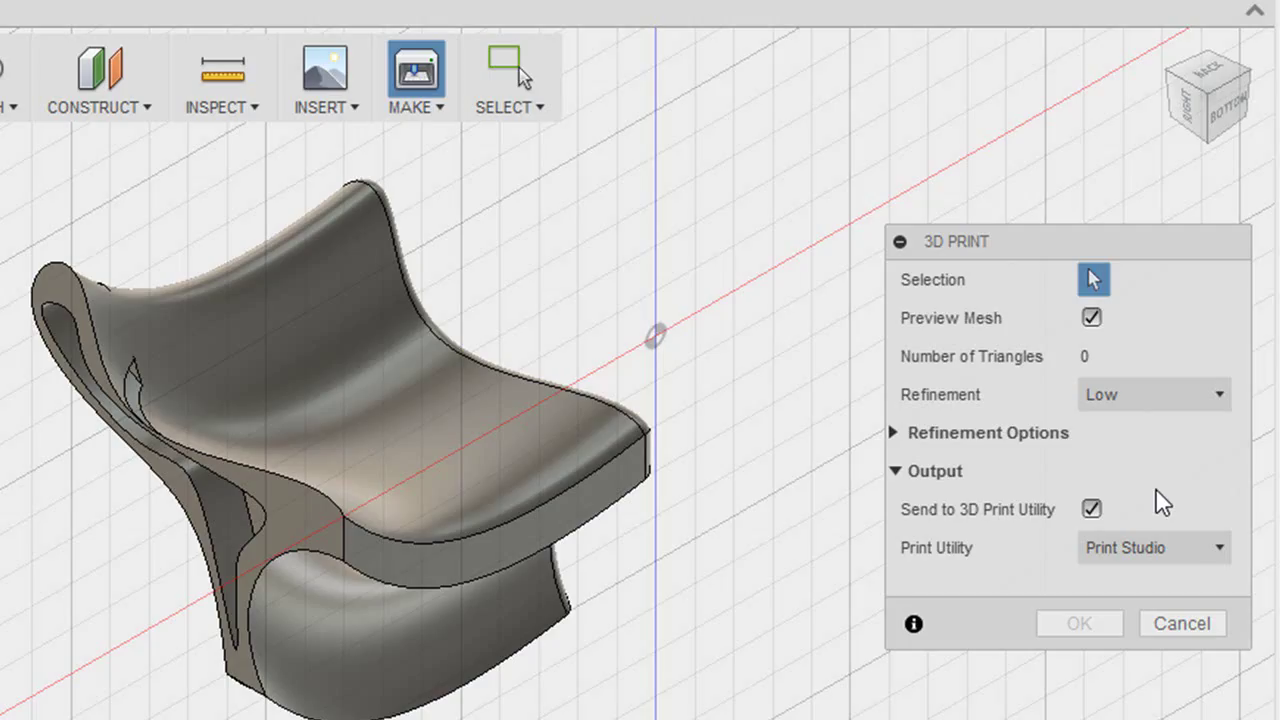
mouse_move(560, 445)
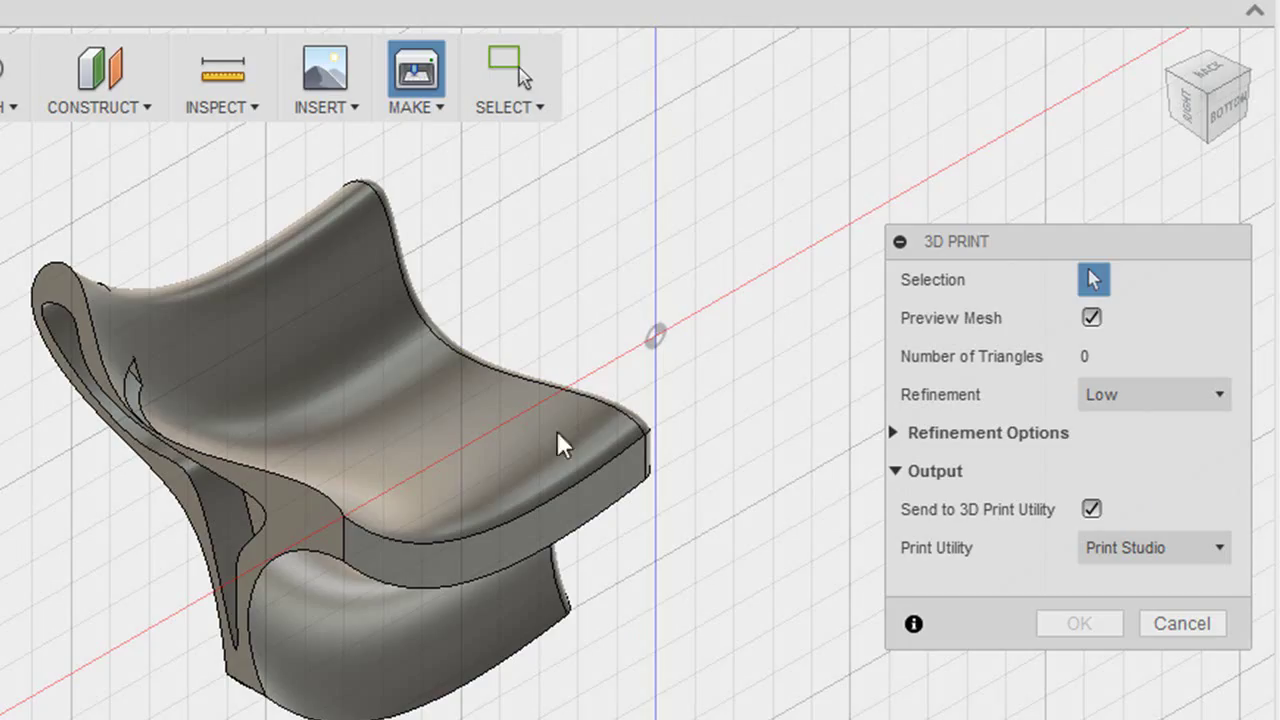
left_click(334, 374)
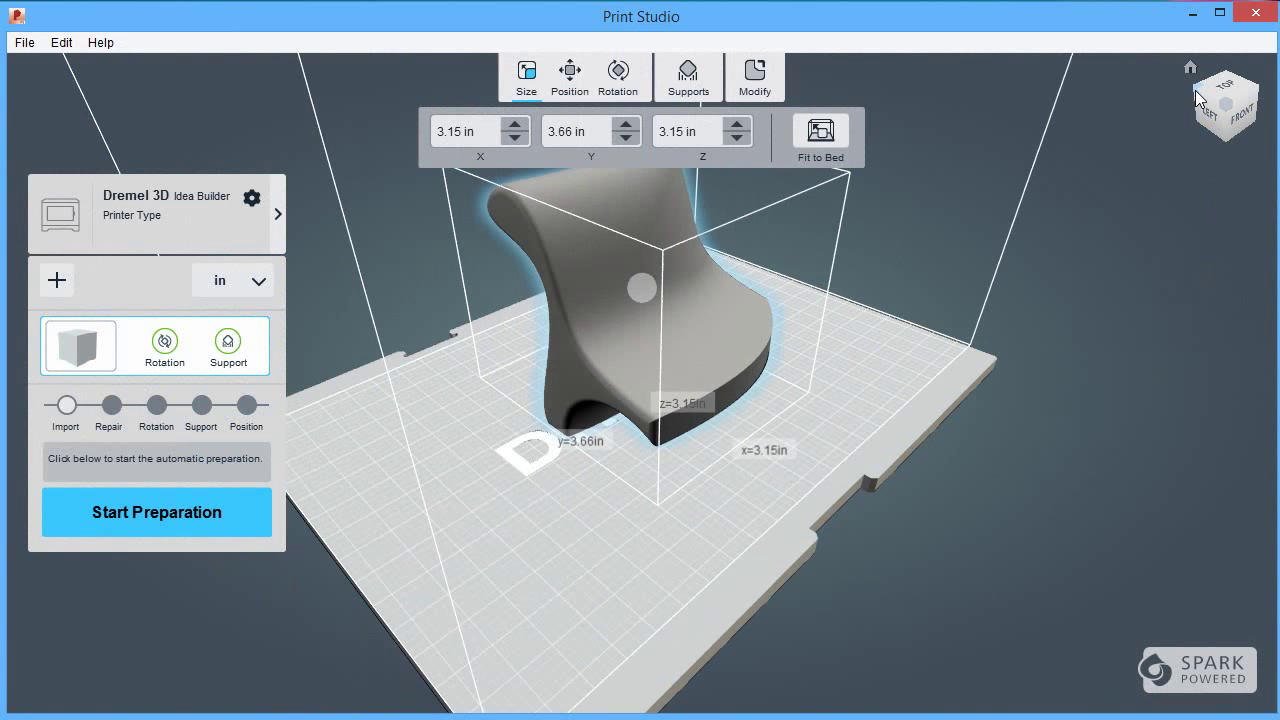
Orbit around the imported part, then view it from the back
left_click_drag(1222, 95, 1222, 110)
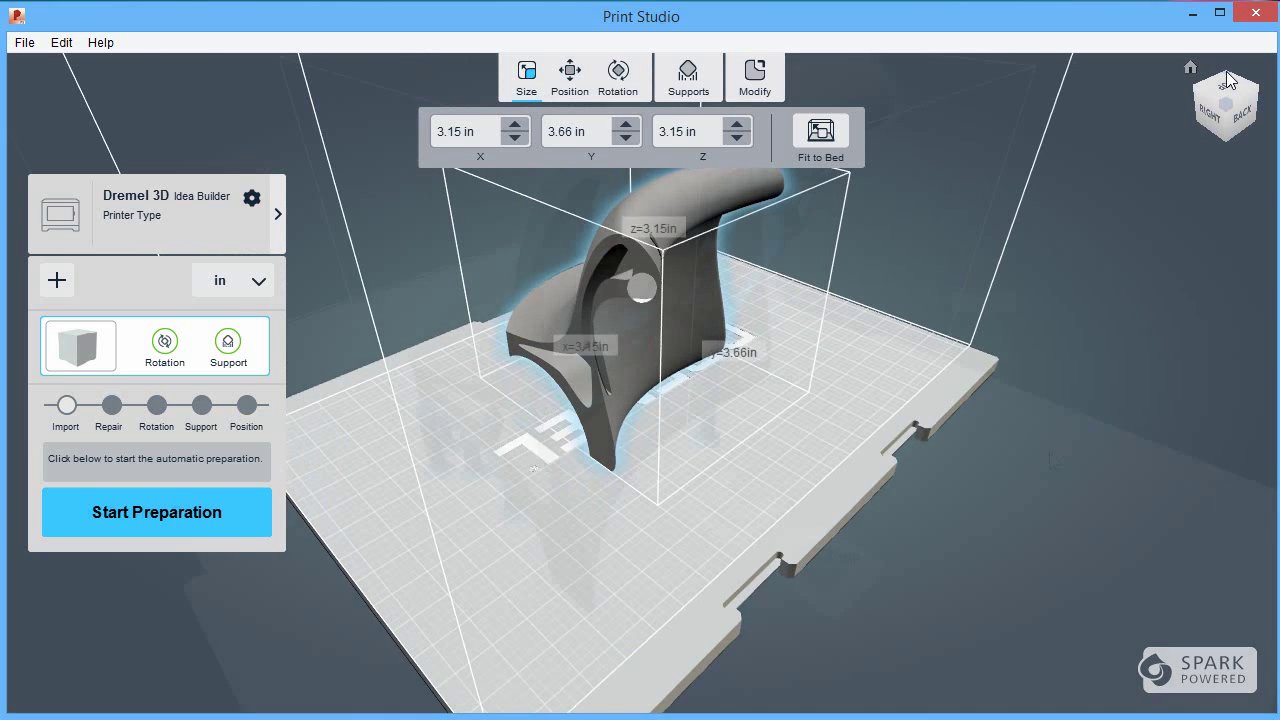
left_click(156, 512)
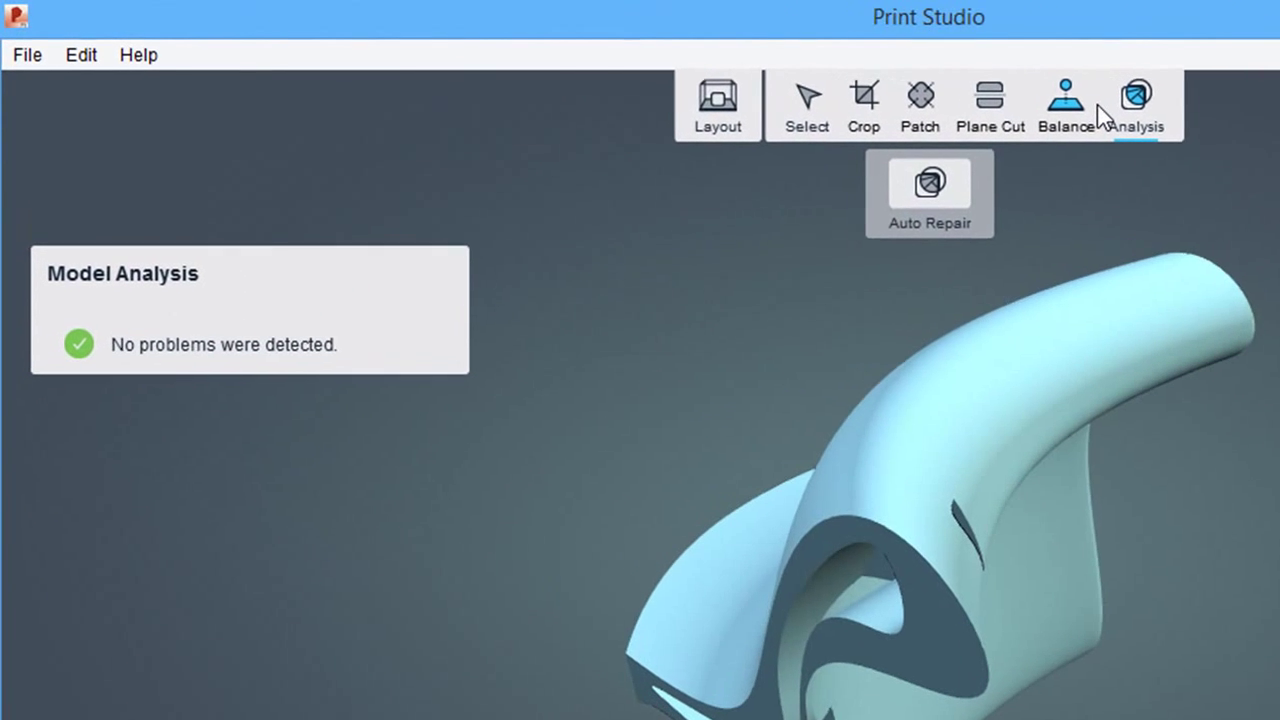
mouse_move(170, 360)
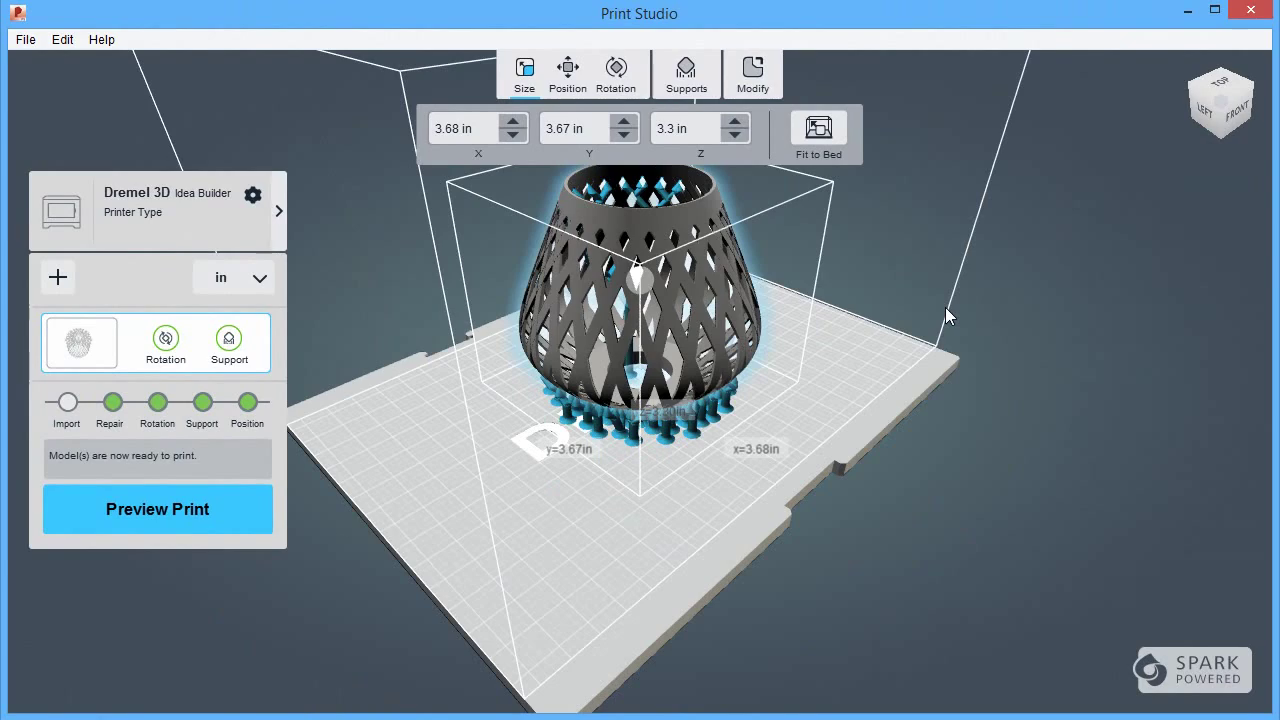
Generate the toolpath preview and scrub the curved part's layers upward from the first layers past 118
left_click(157, 509)
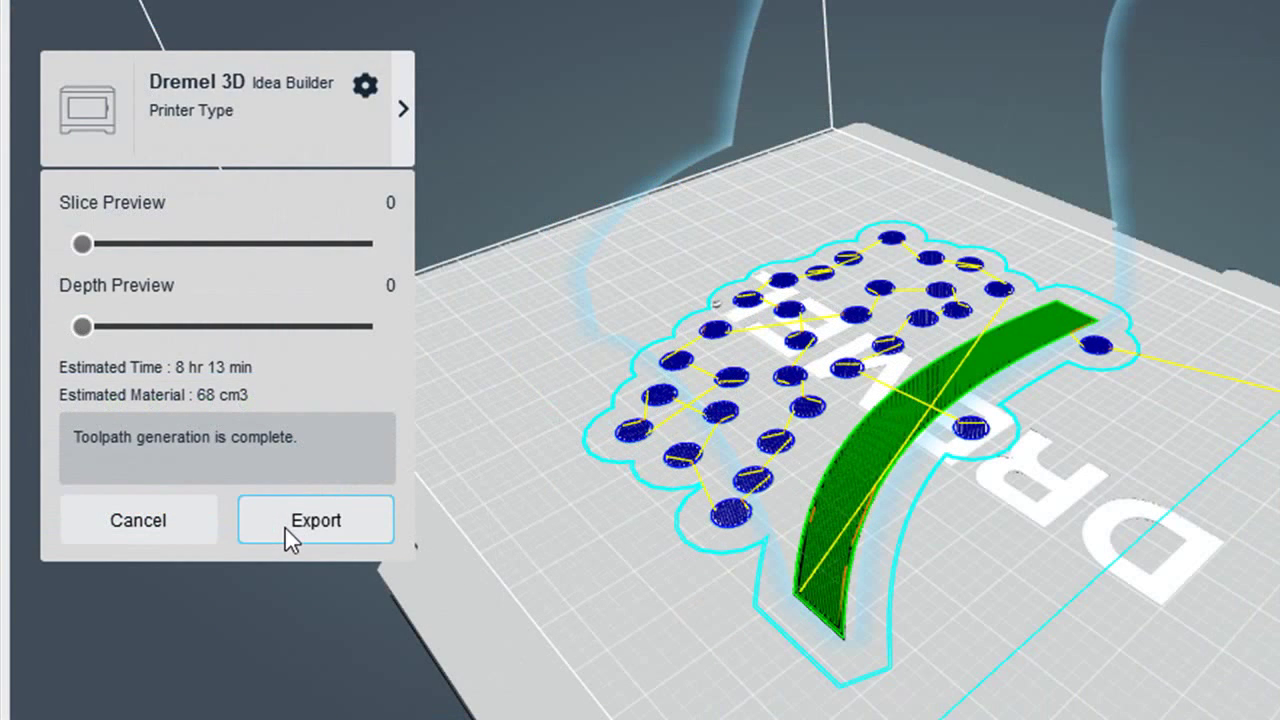
mouse_move(205, 468)
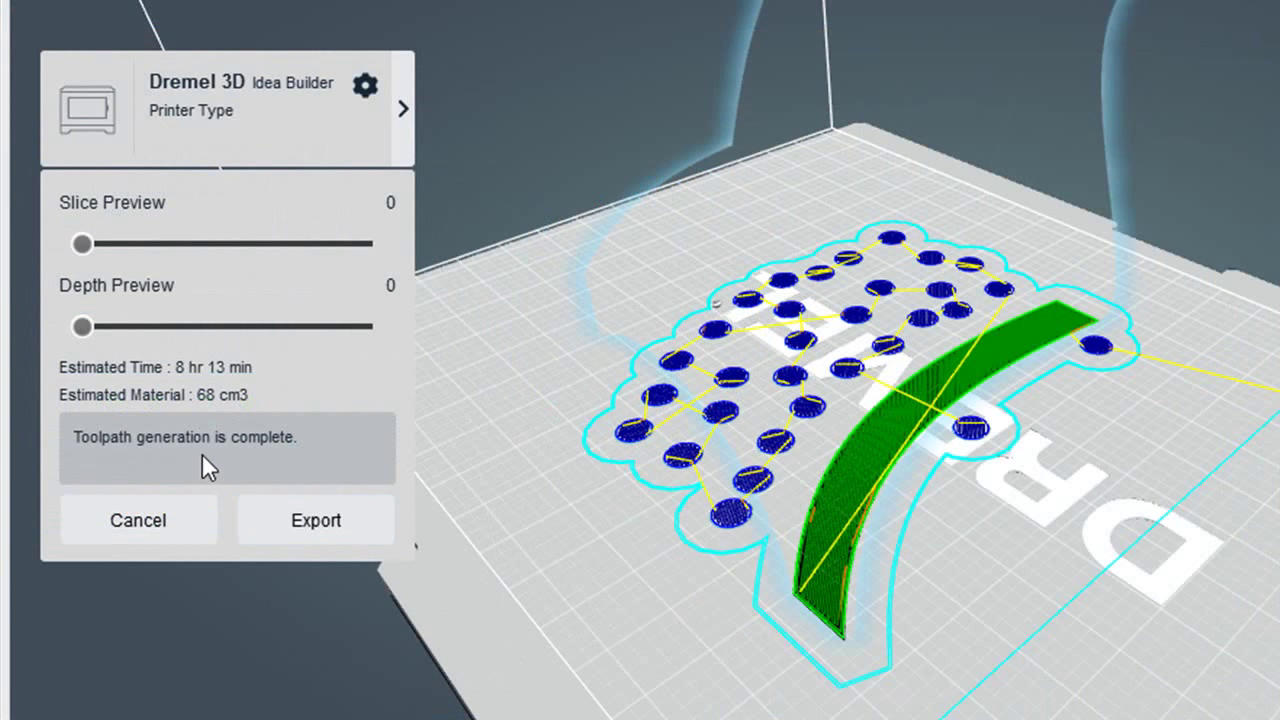
mouse_move(86, 253)
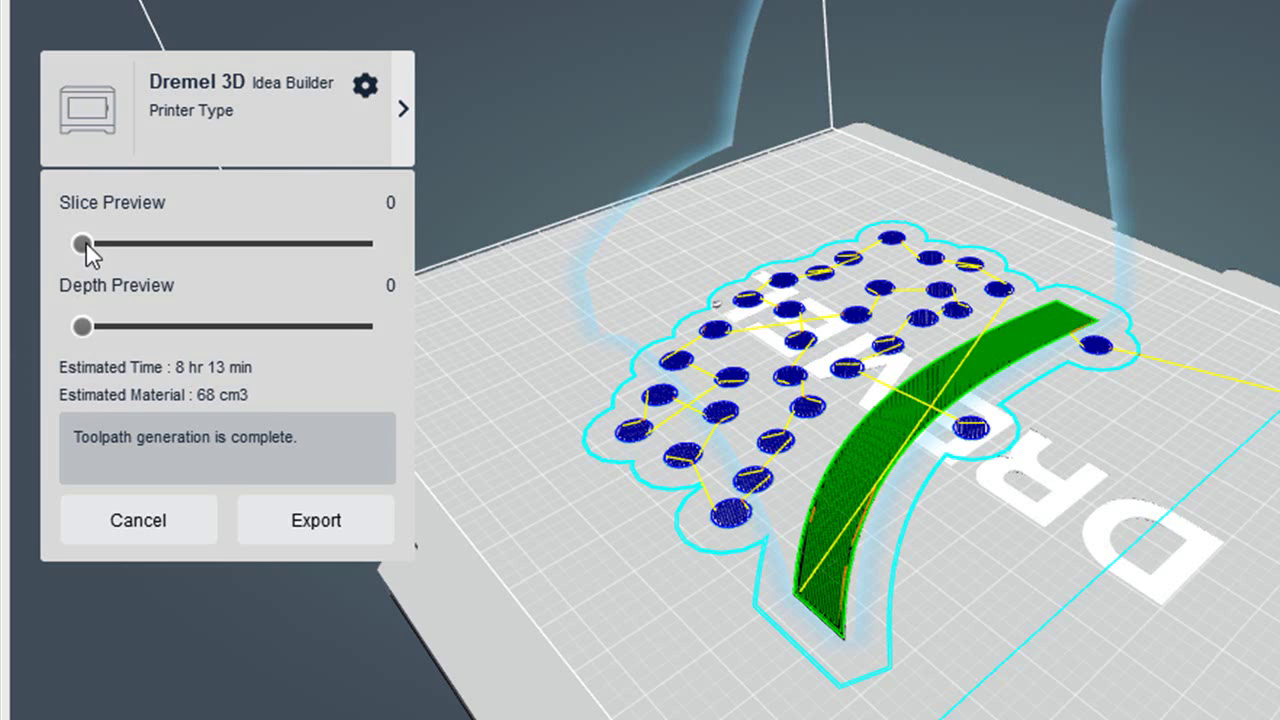
left_click_drag(82, 243, 70, 307)
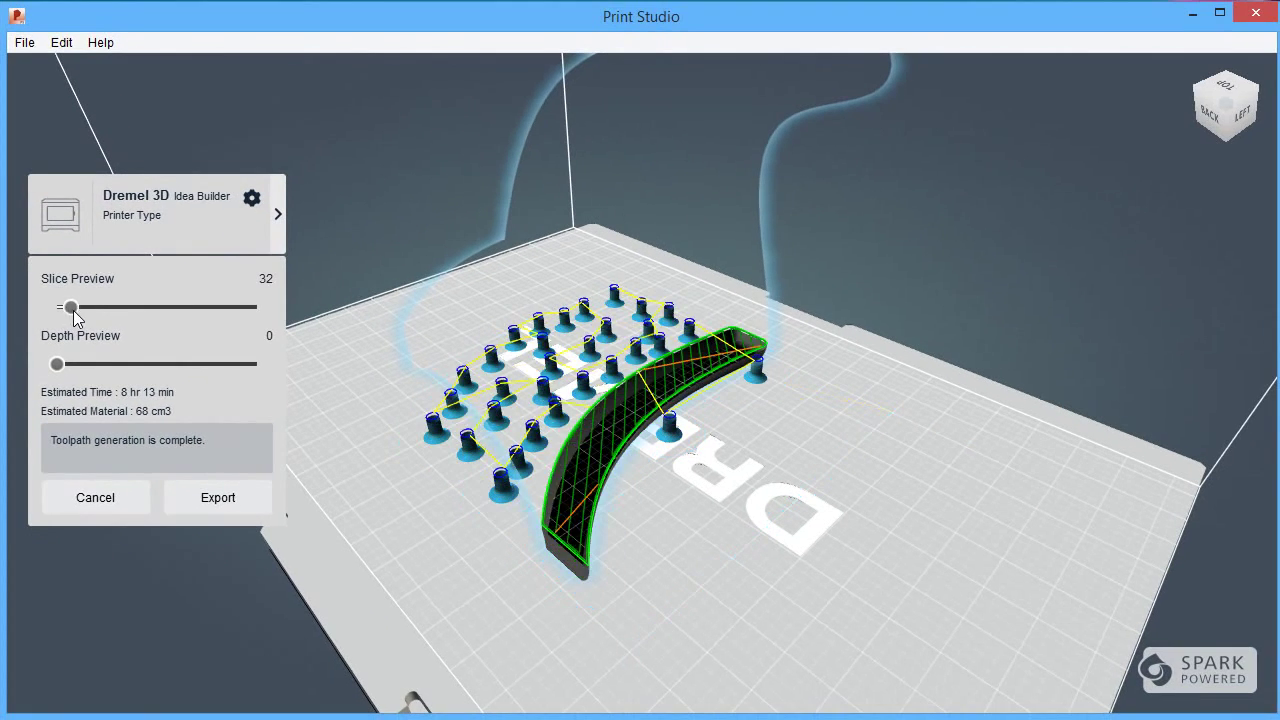
left_click_drag(70, 307, 108, 307)
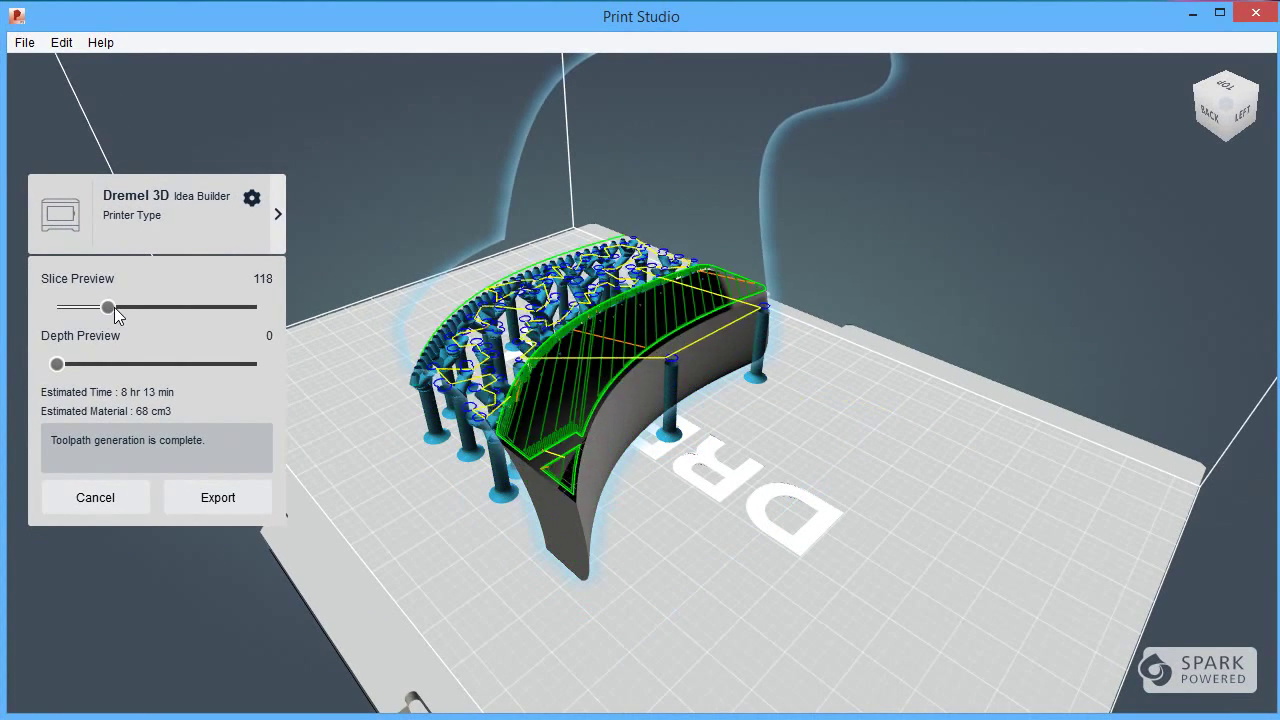
left_click_drag(108, 307, 165, 307)
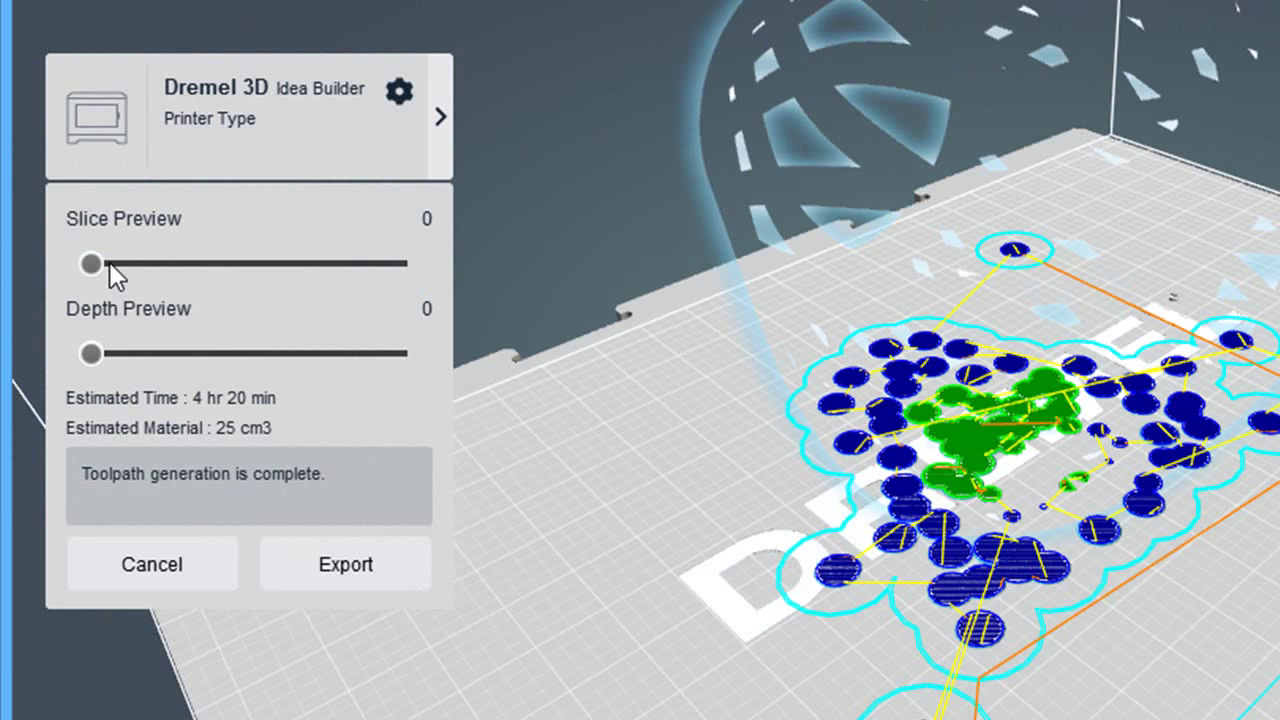
mouse_move(148, 277)
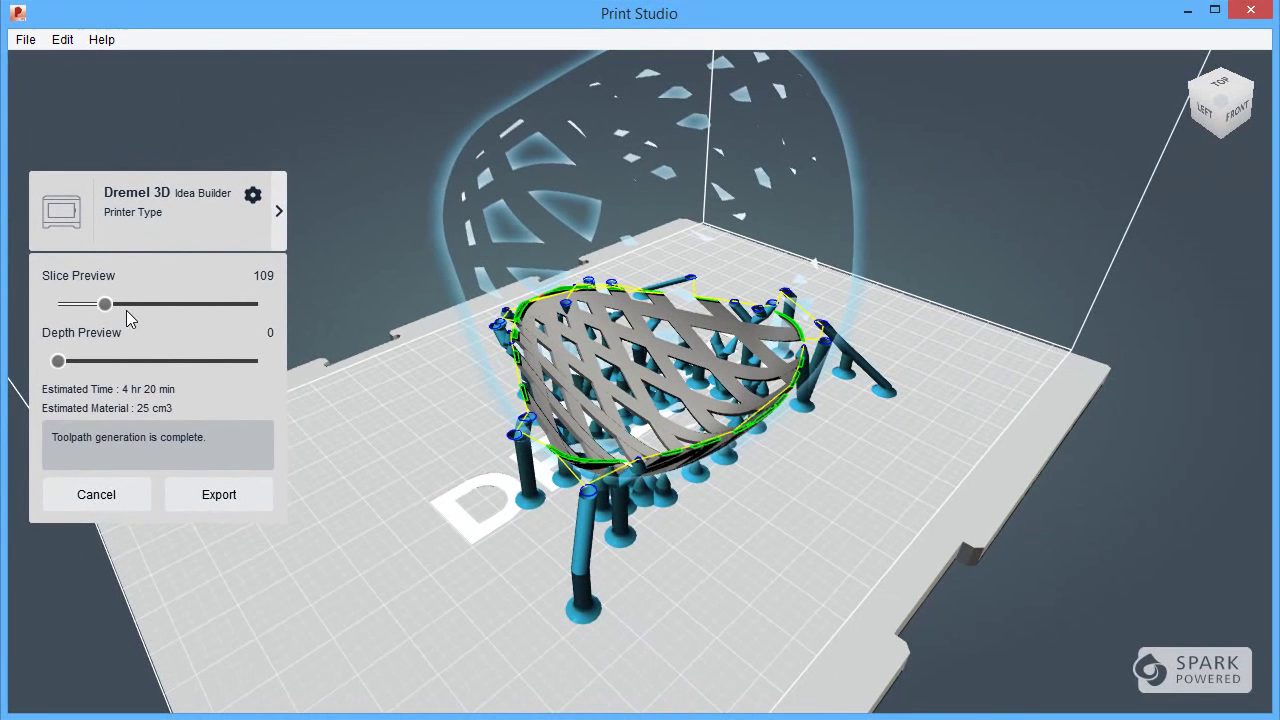
Build the lampshade's slice preview through layers 209 and 293 up to every layer
left_click_drag(106, 304, 148, 304)
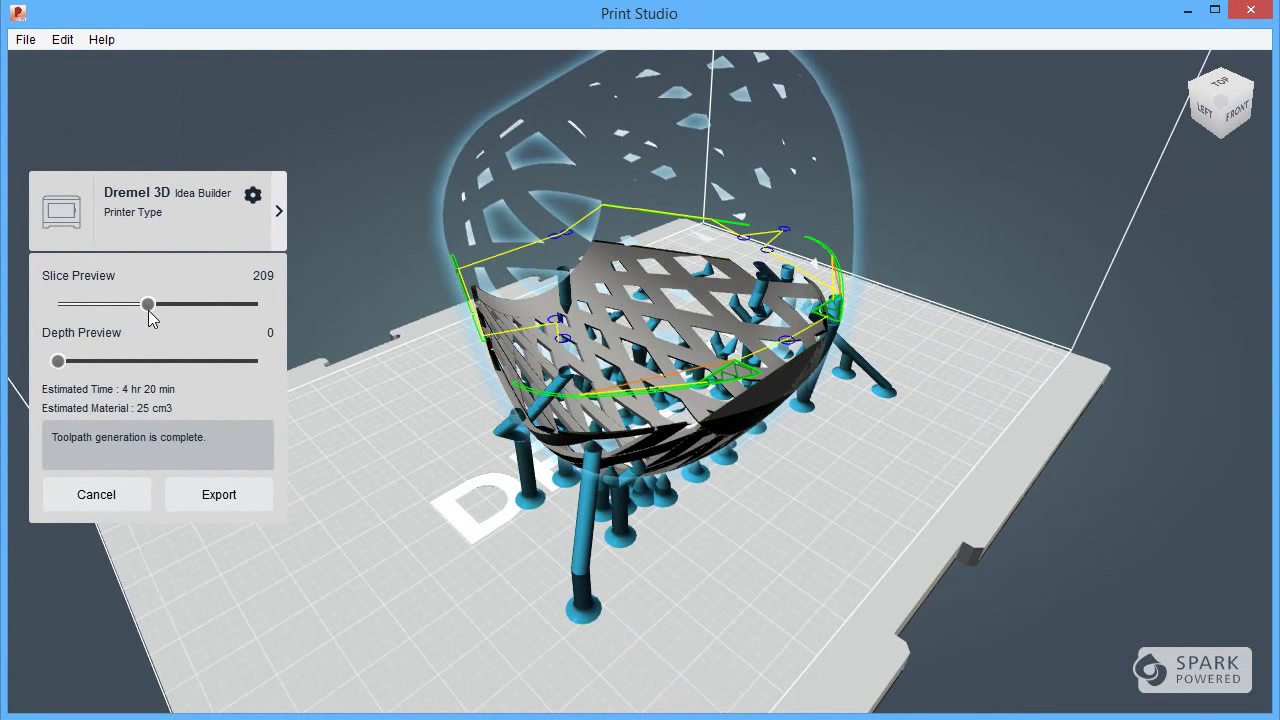
left_click_drag(149, 304, 186, 304)
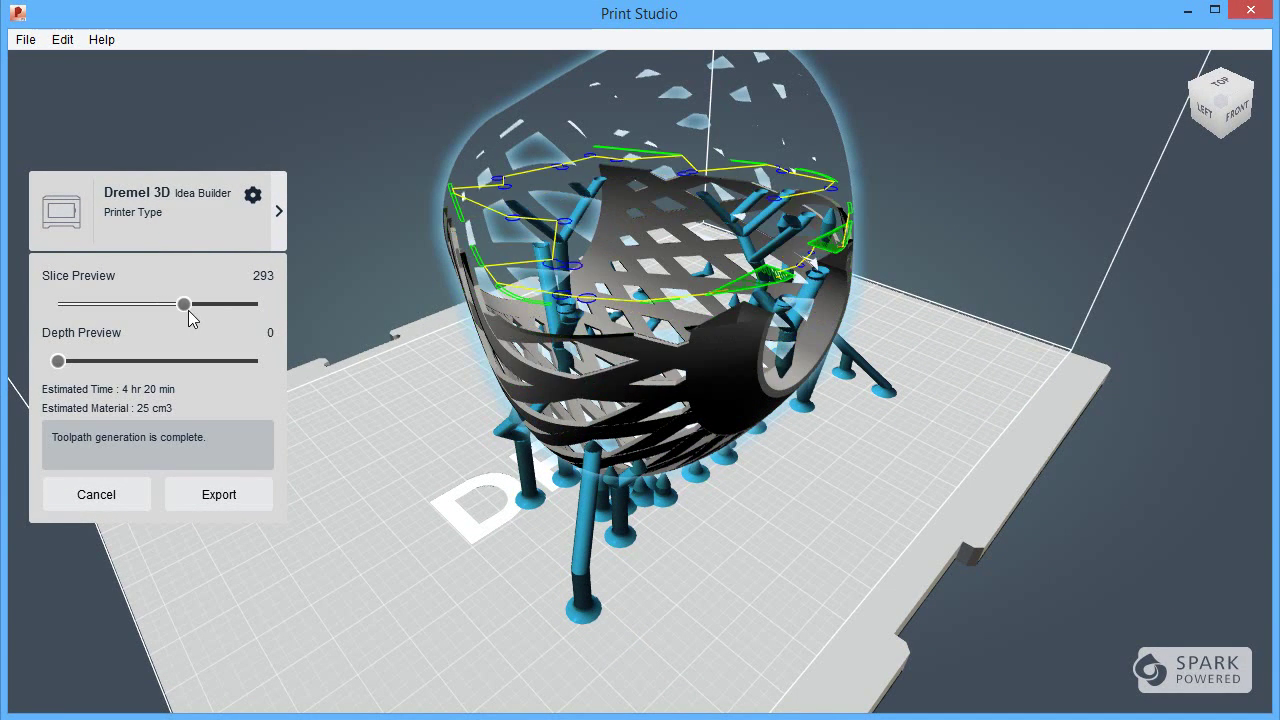
left_click_drag(185, 304, 258, 304)
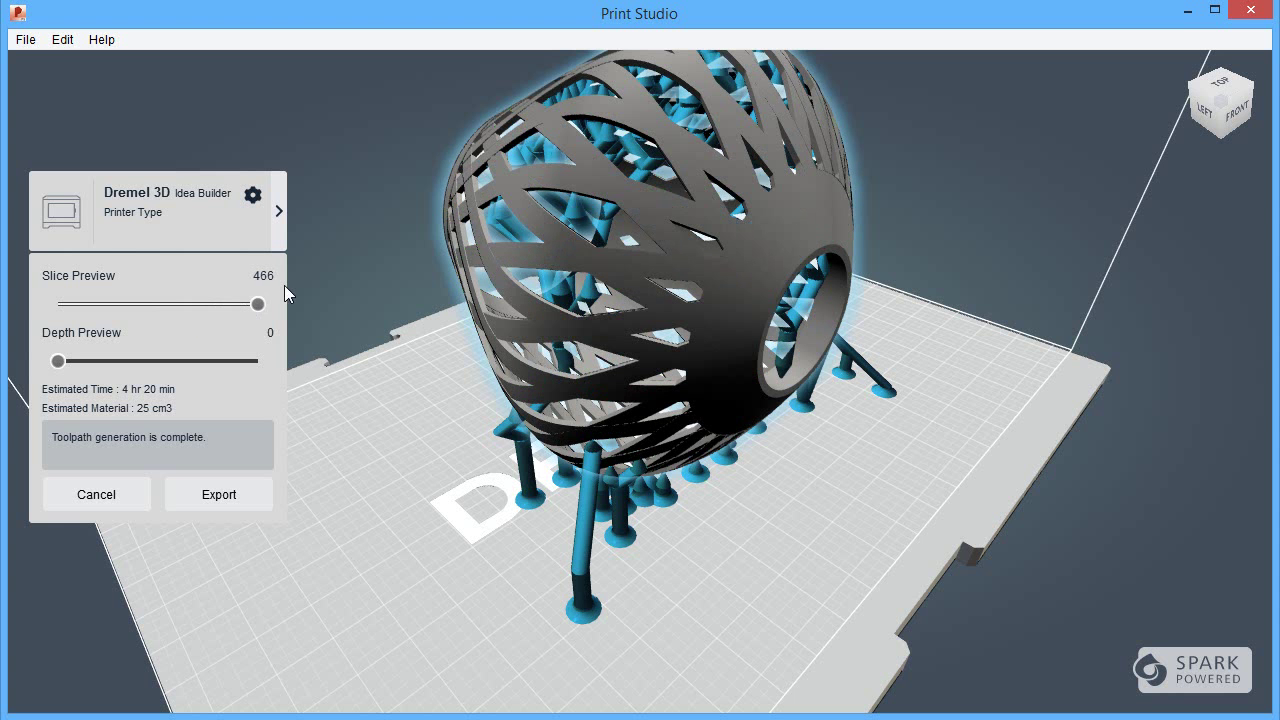
mouse_move(311, 283)
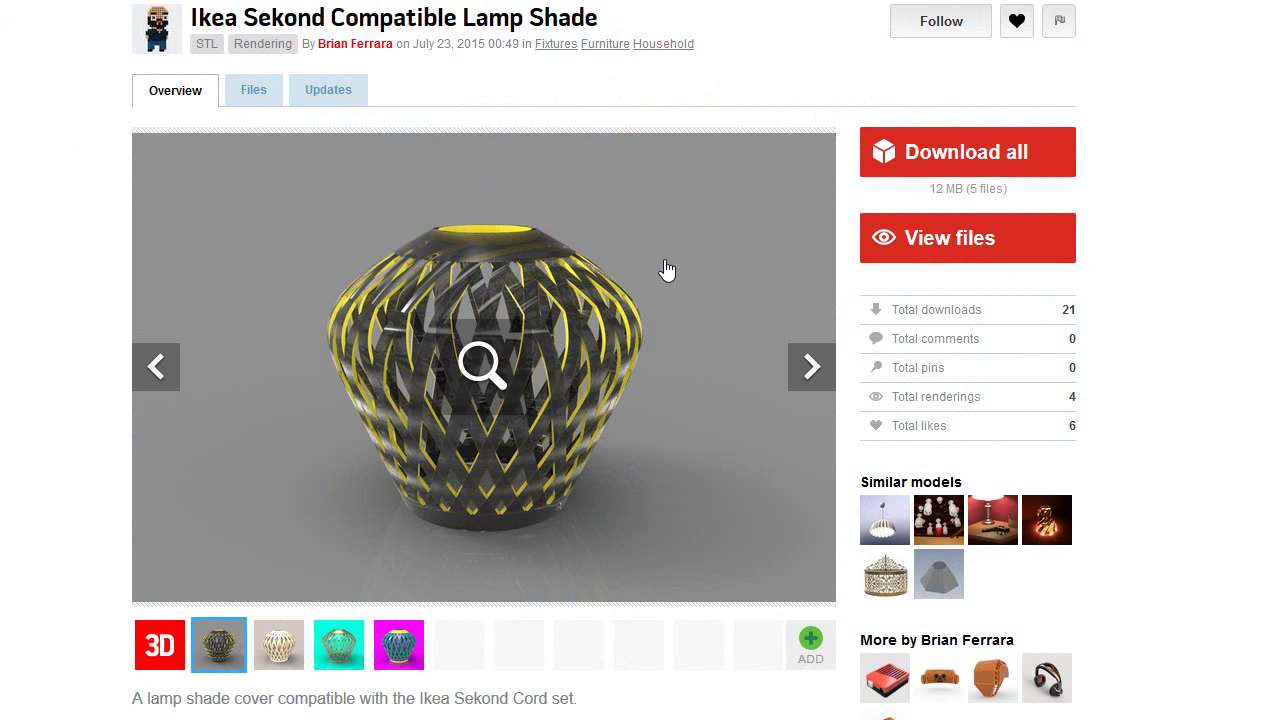
Download Sekond_v1.stl from the lamp shade's Files list
left_click(253, 90)
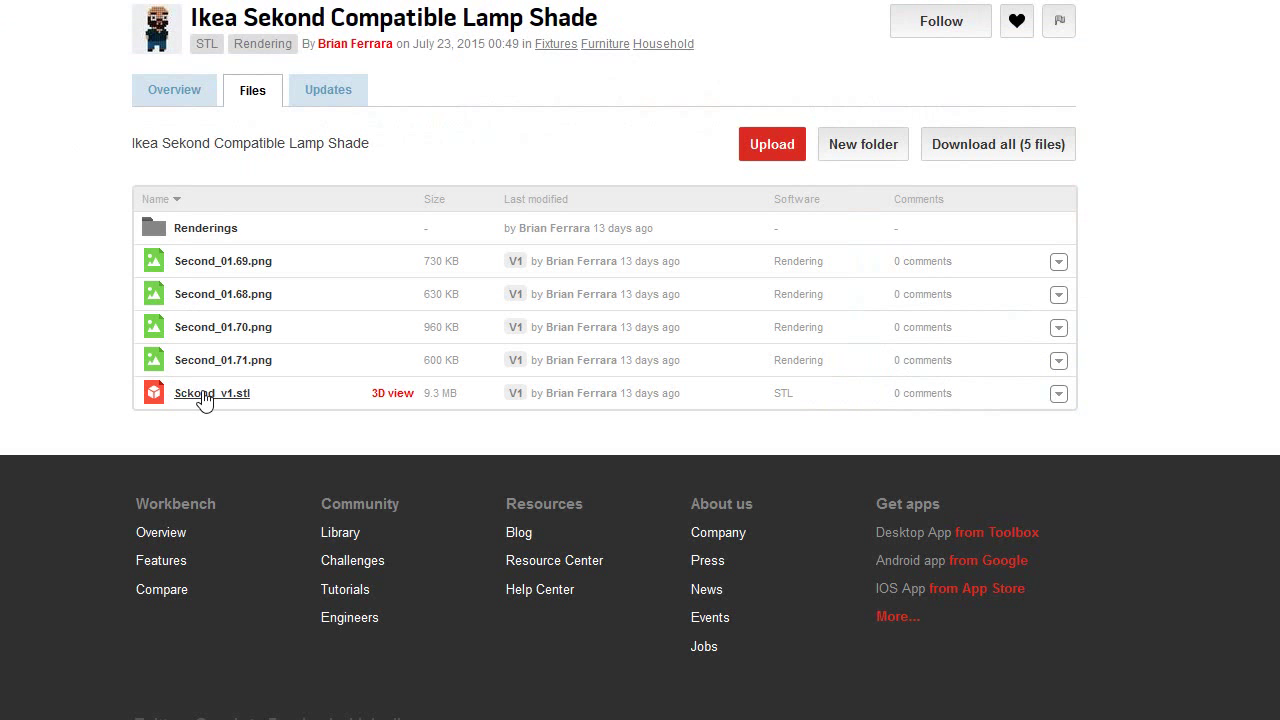
left_click(391, 392)
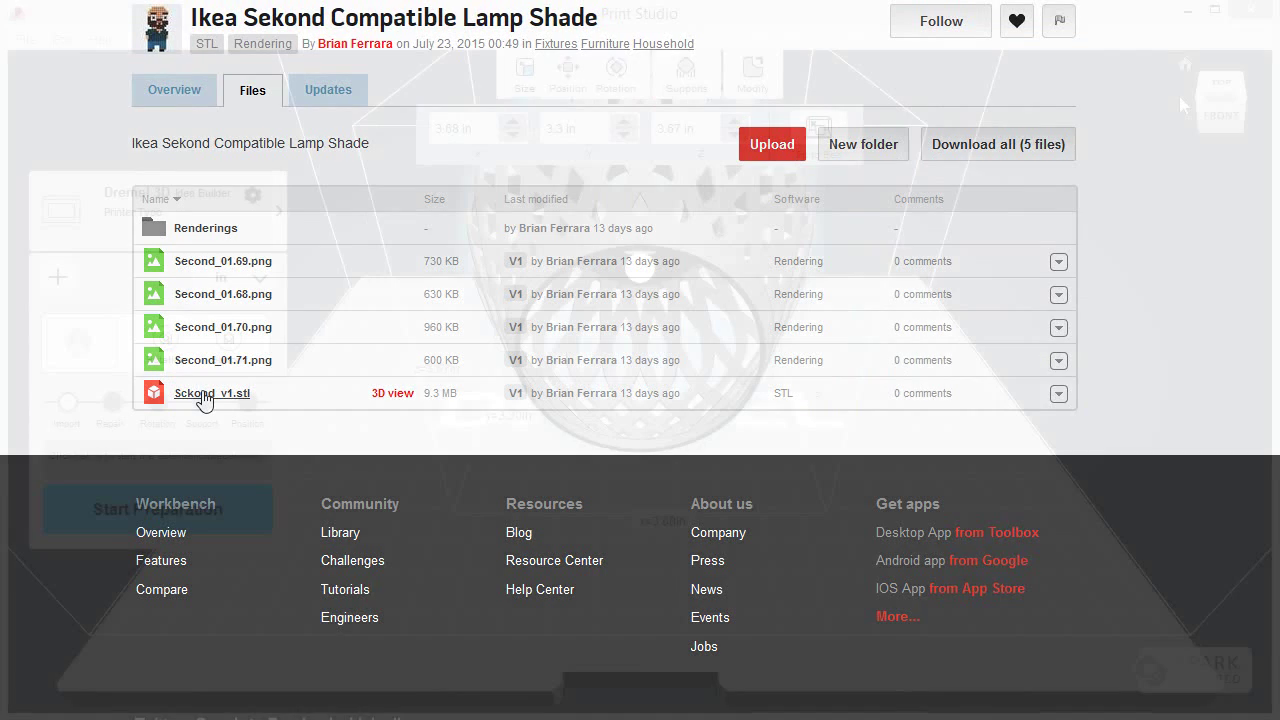
left_click(211, 393)
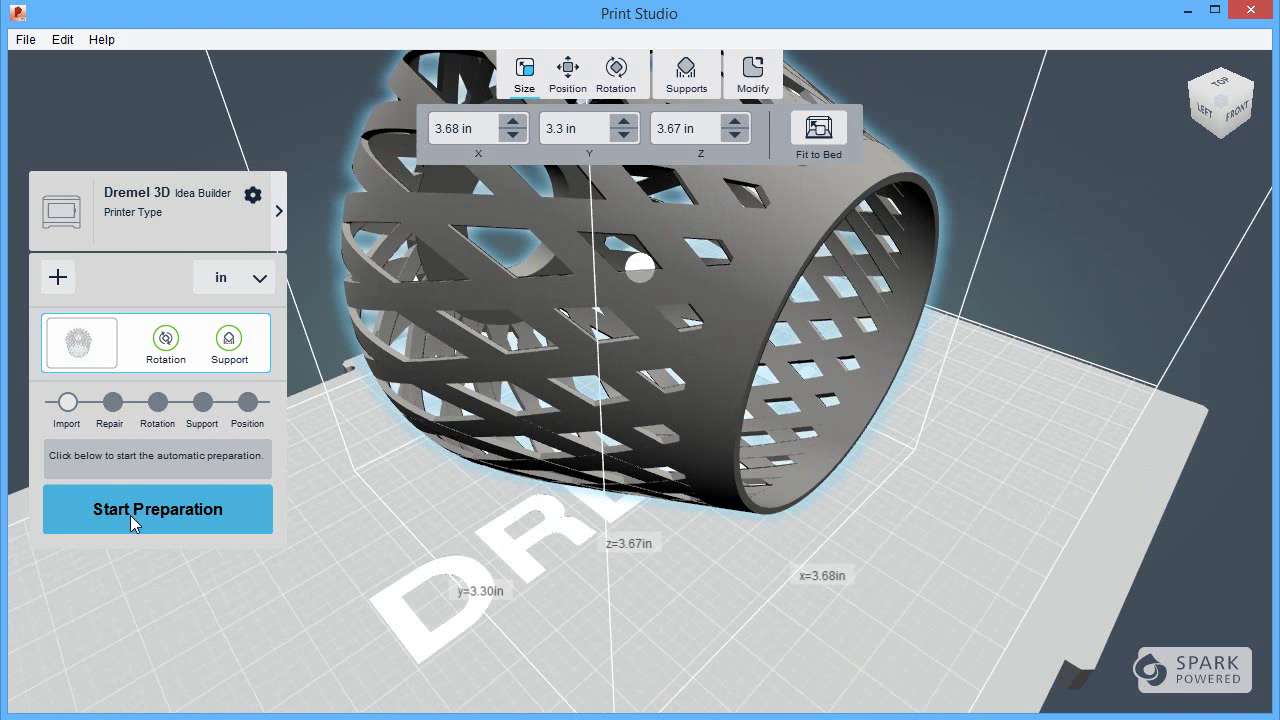
Auto-prepare the lampshade for printing and orbit to inspect the supports underneath
left_click(157, 509)
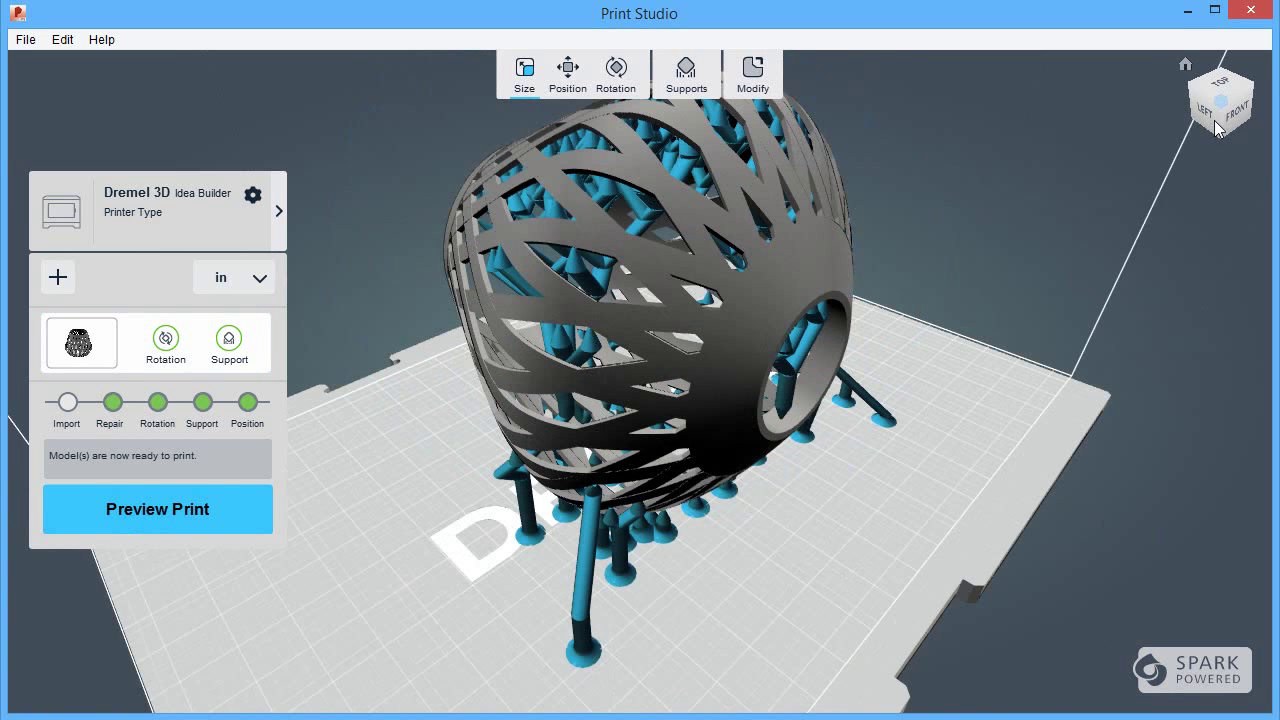
left_click_drag(1220, 100, 1220, 130)
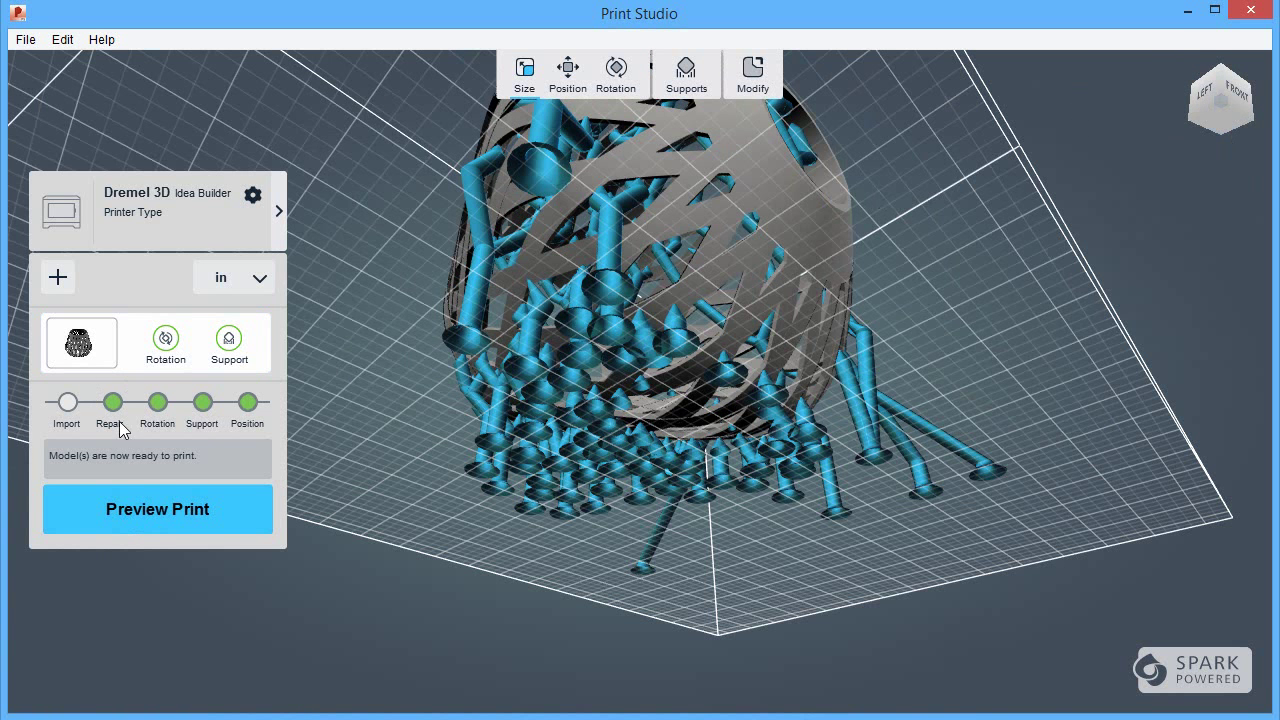
mouse_move(167, 518)
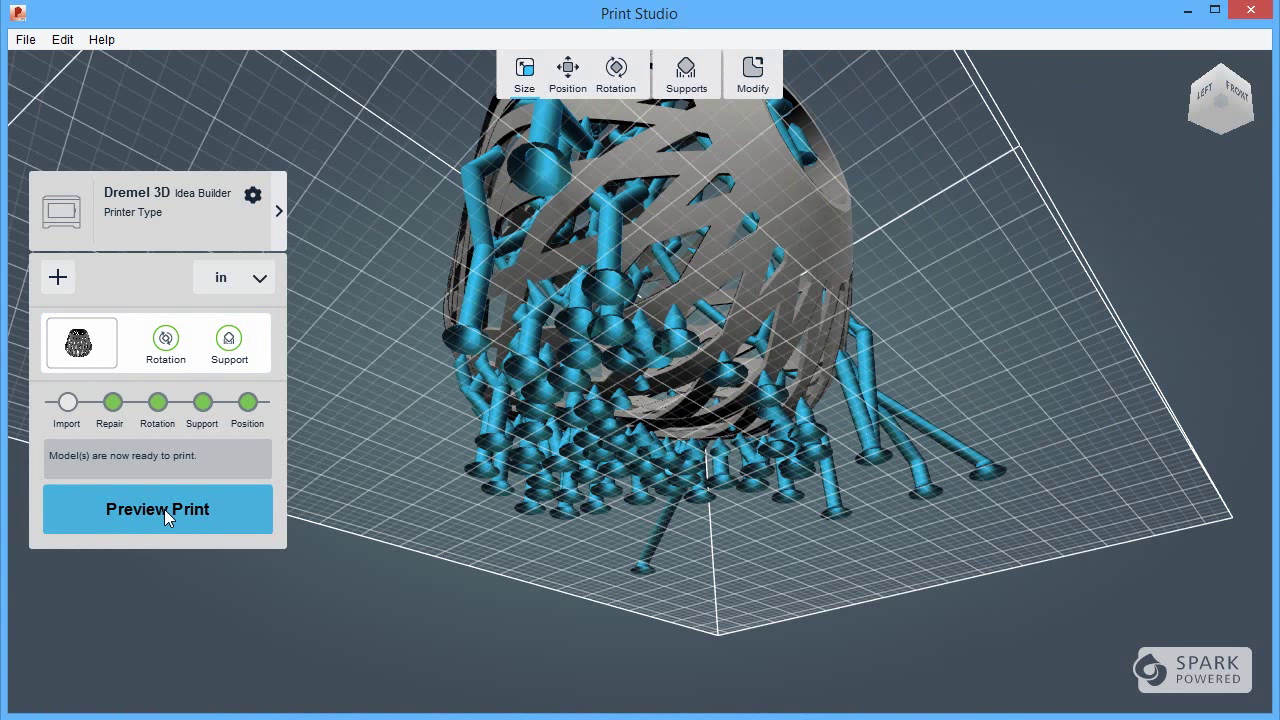
Generate lampshade toolpaths and scrub layers 109, 209 and 302 up to top layer 466
left_click(157, 509)
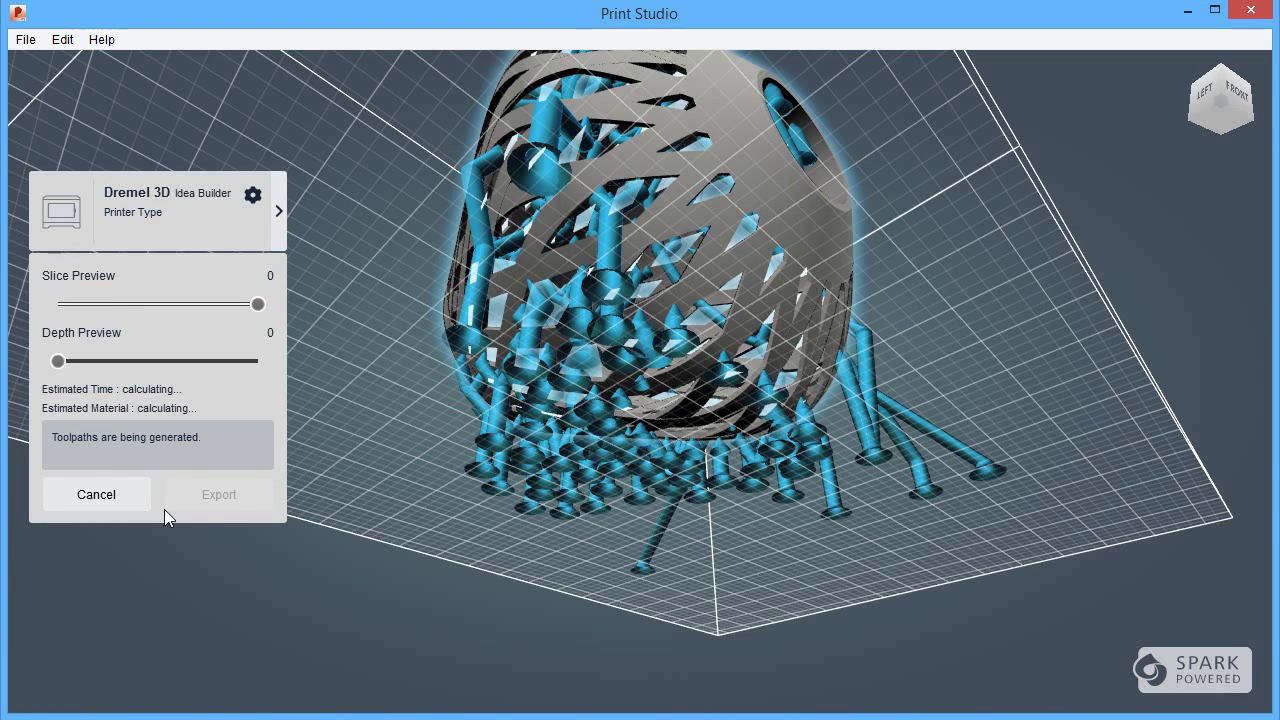
left_click_drag(258, 303, 105, 303)
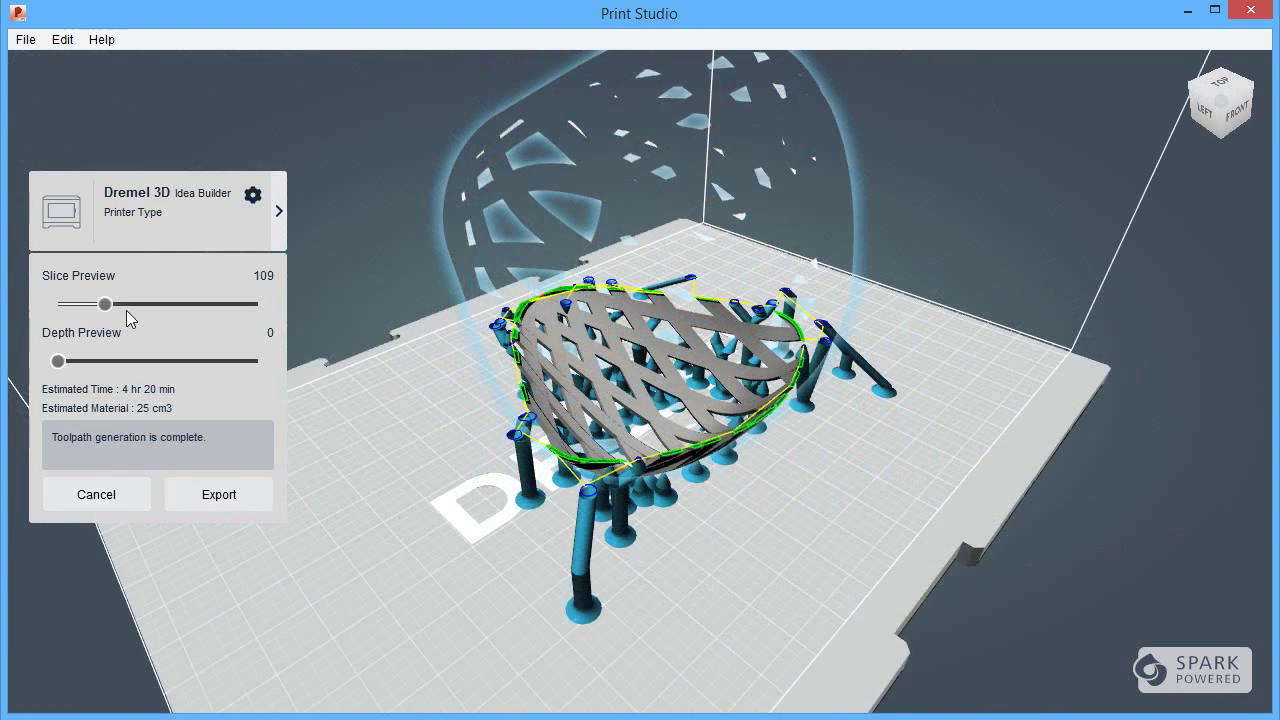
left_click_drag(105, 303, 150, 303)
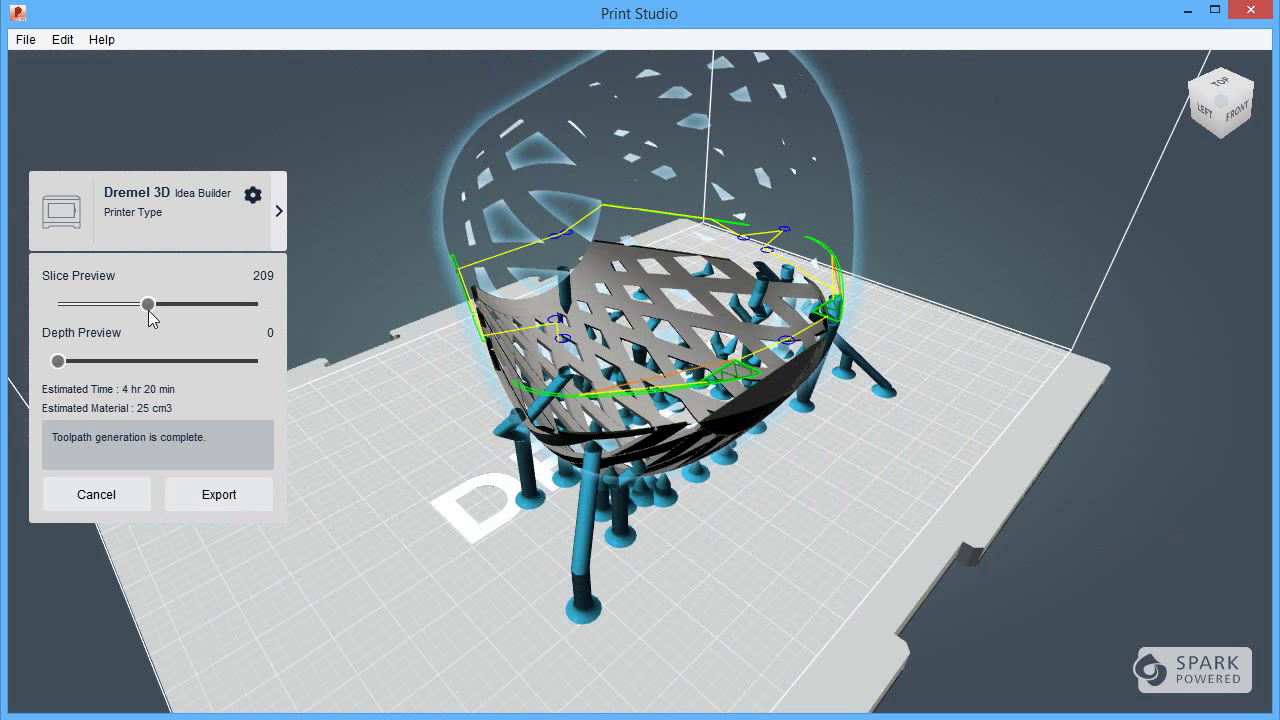
left_click_drag(148, 304, 190, 304)
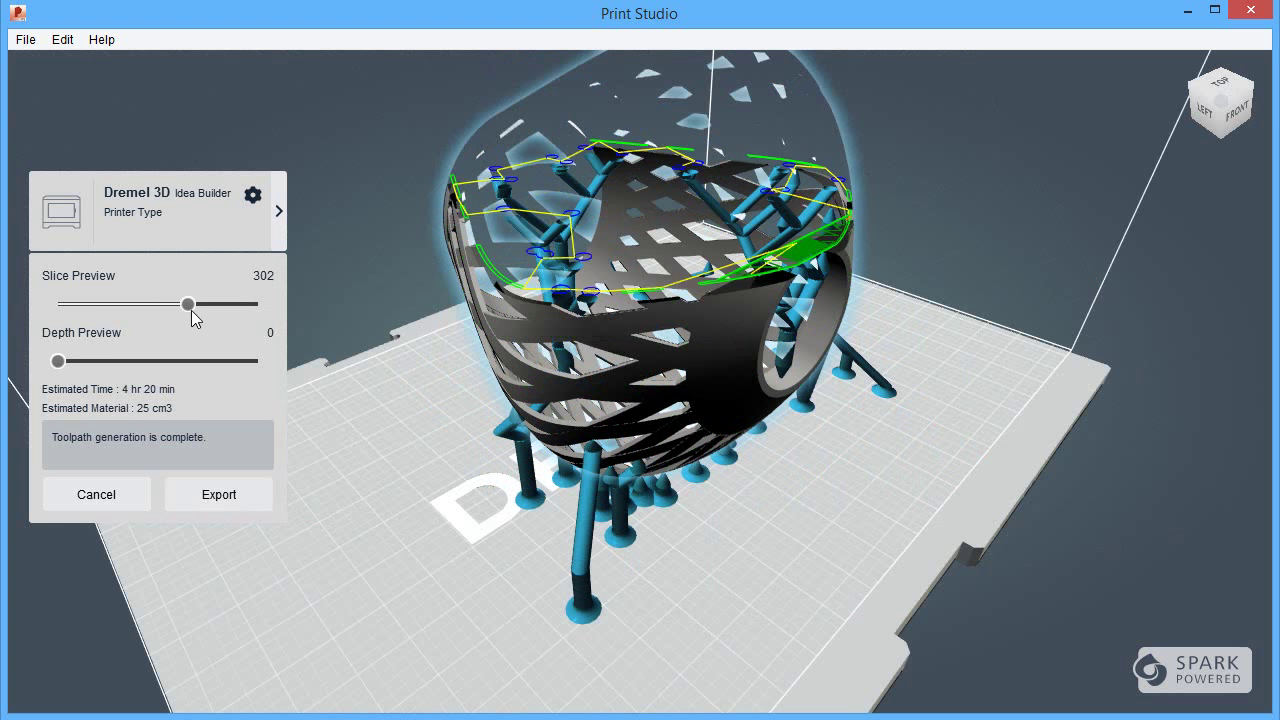
left_click_drag(190, 304, 258, 304)
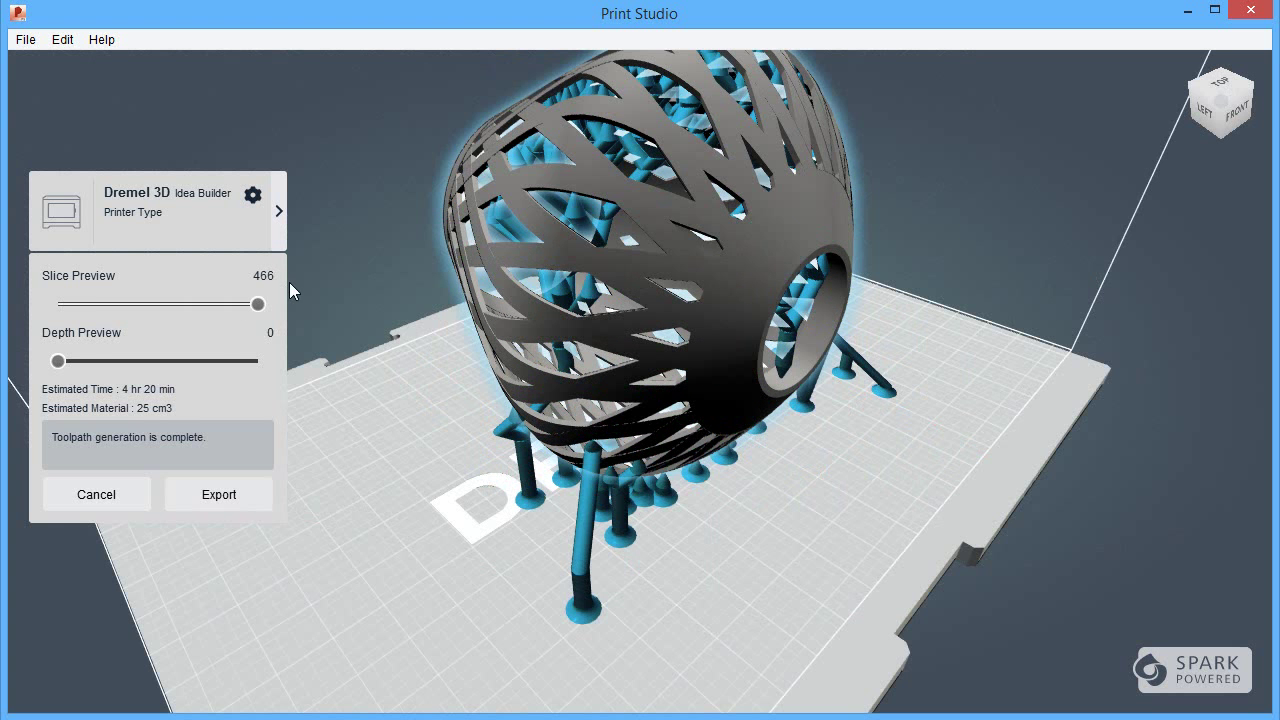